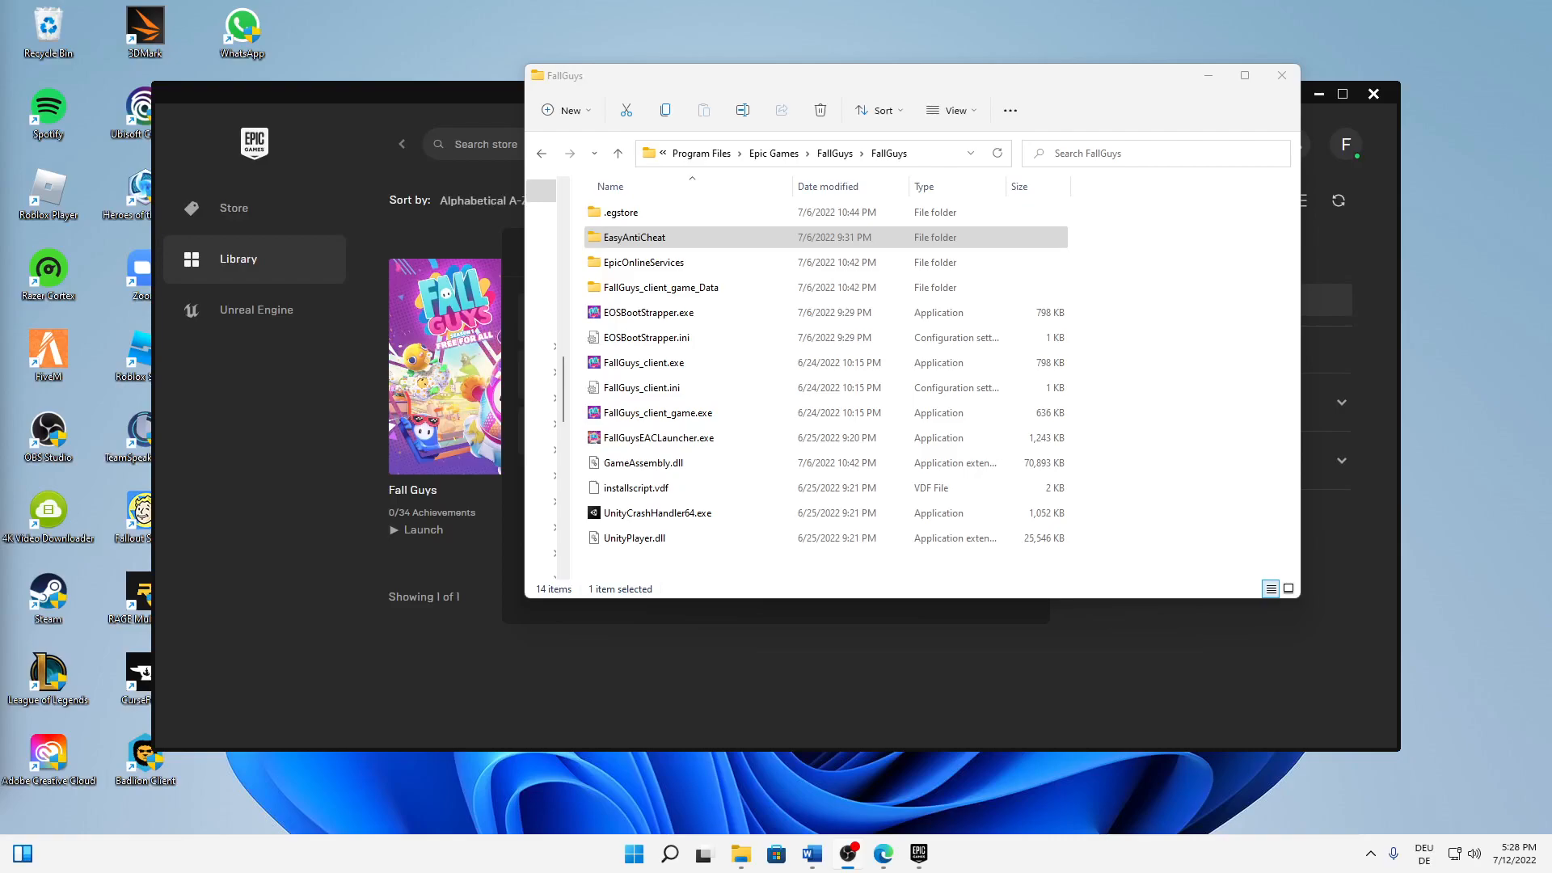
pyautogui.moveTo(789, 63)
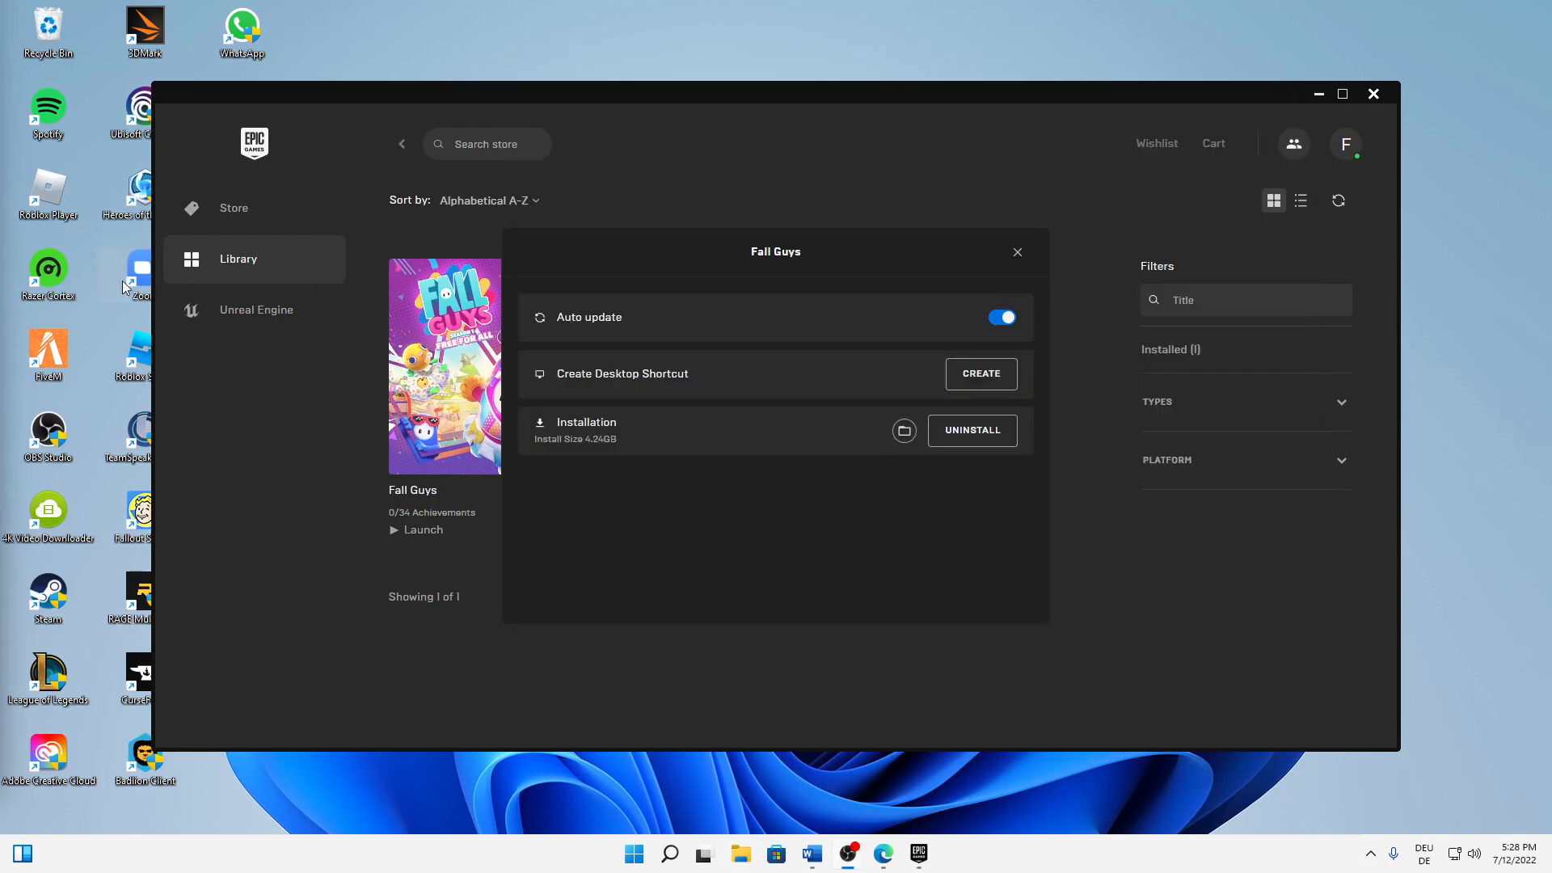
# Step: Close the Fall Guys installation settings to return to the Library
pyautogui.click(1017, 252)
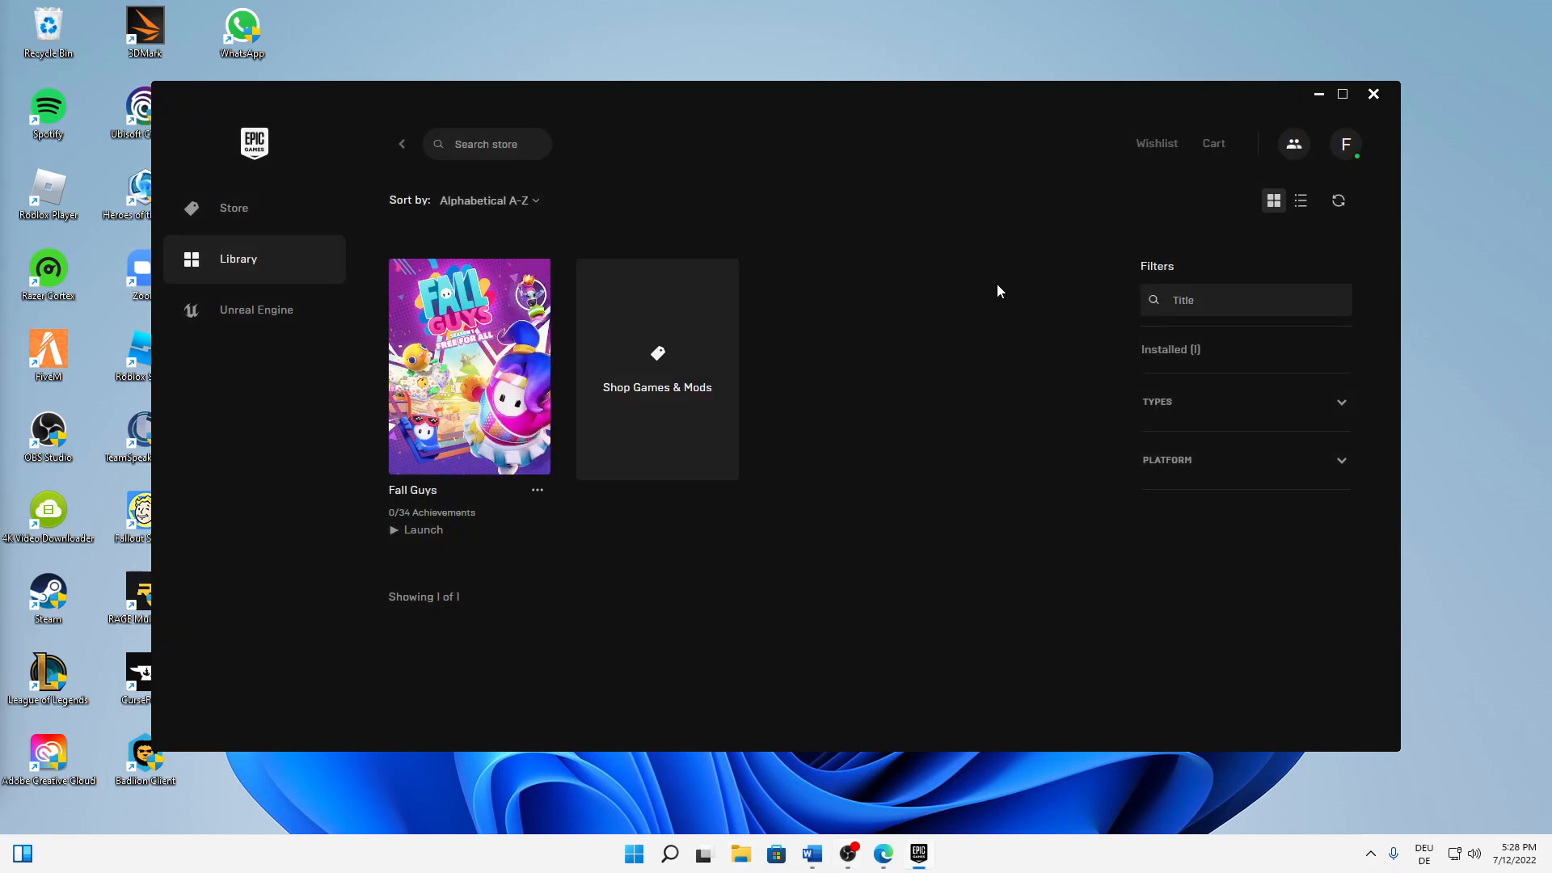
pyautogui.moveTo(1228, 228)
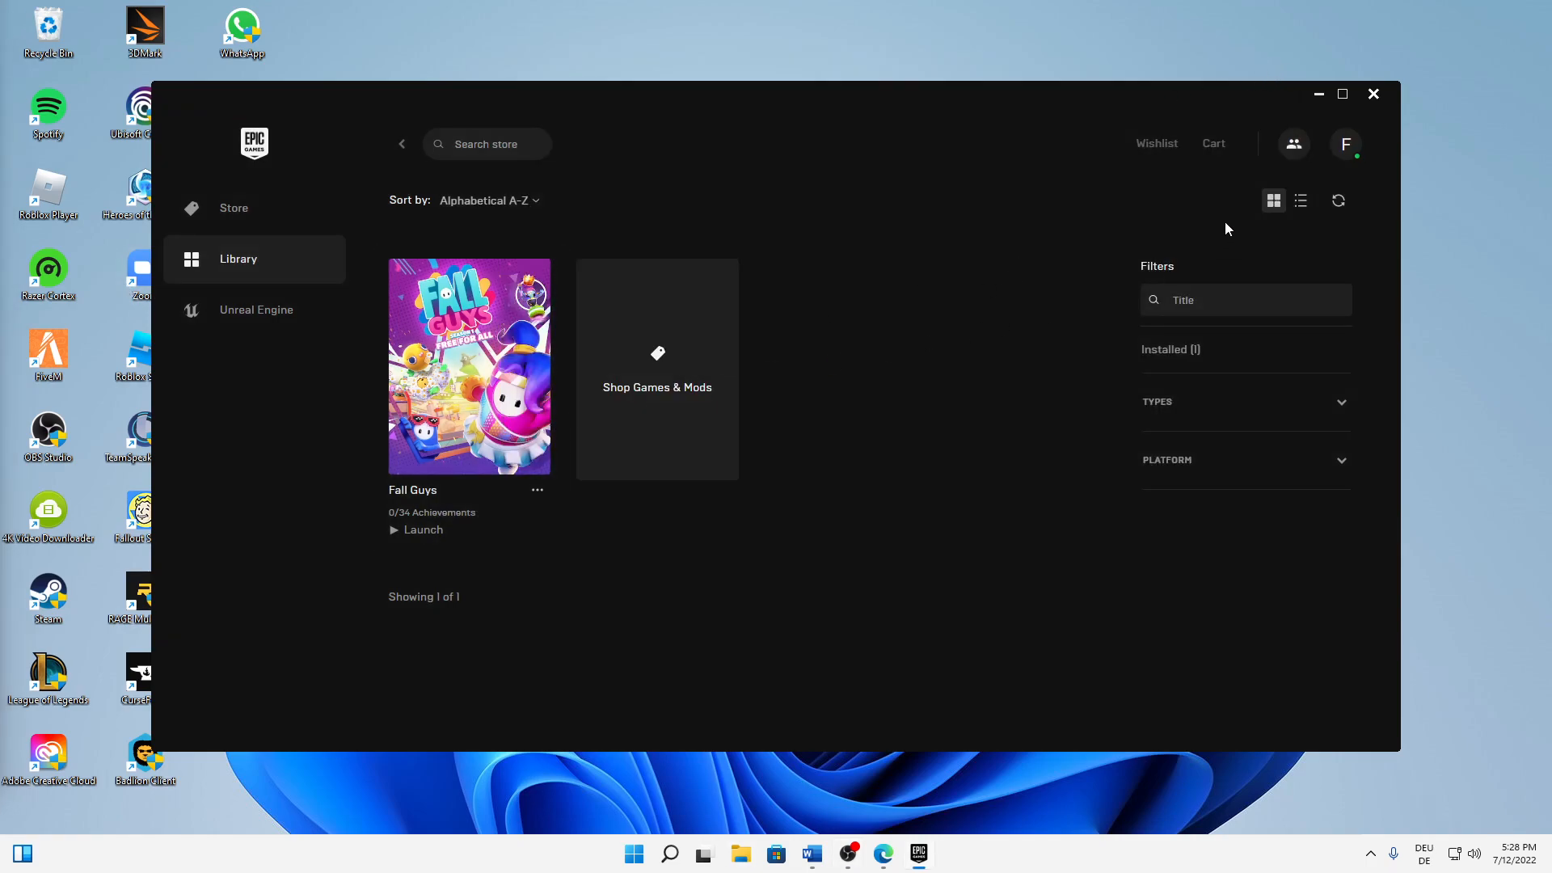
pyautogui.moveTo(1223, 210)
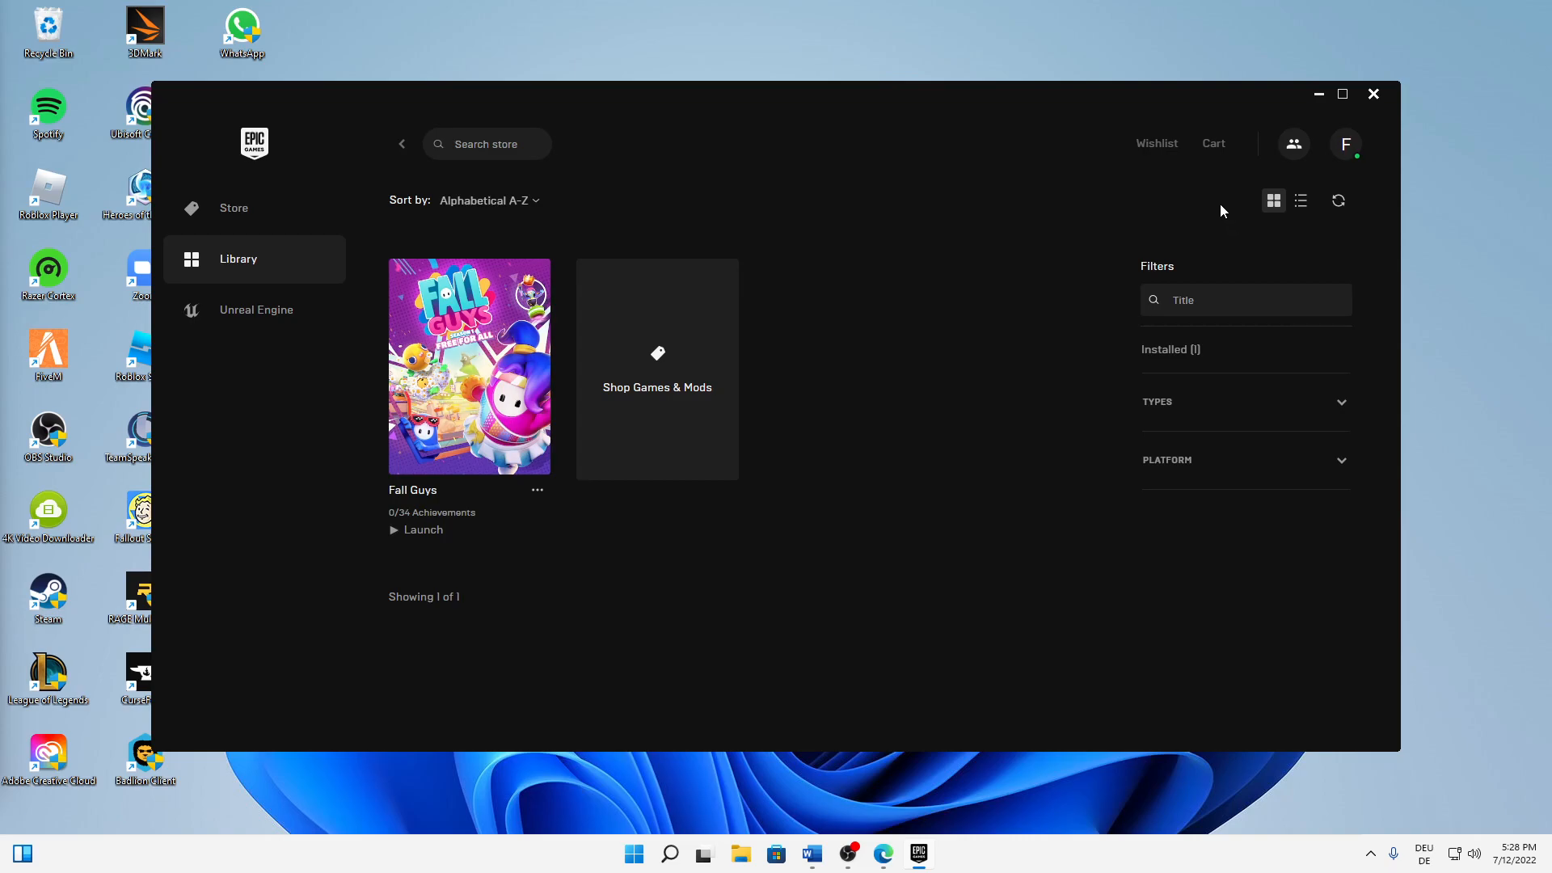
pyautogui.moveTo(1216, 168)
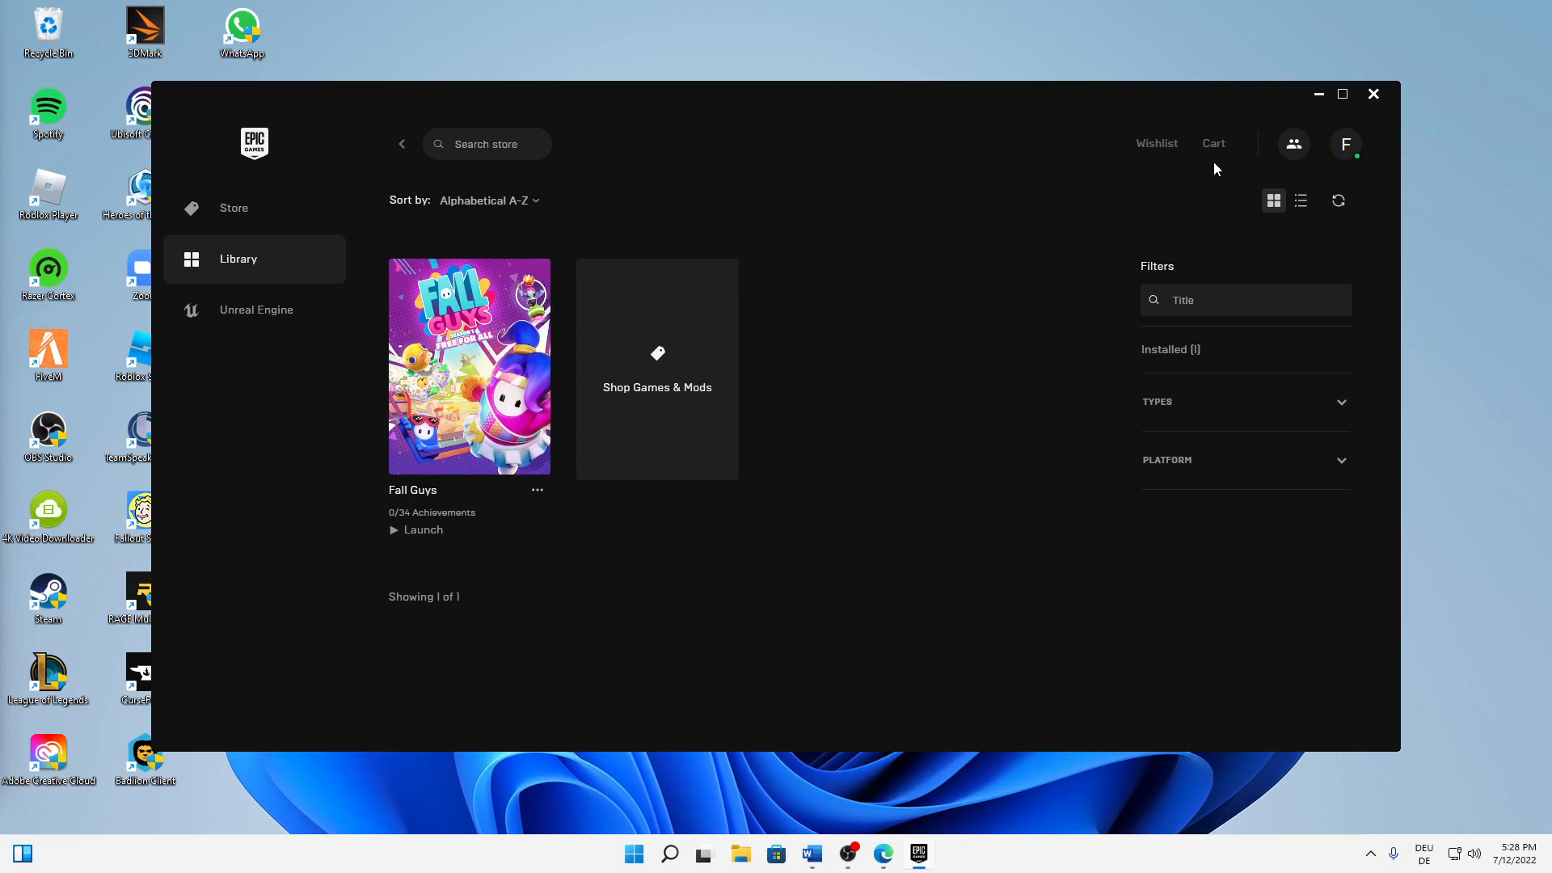
pyautogui.moveTo(1204, 178)
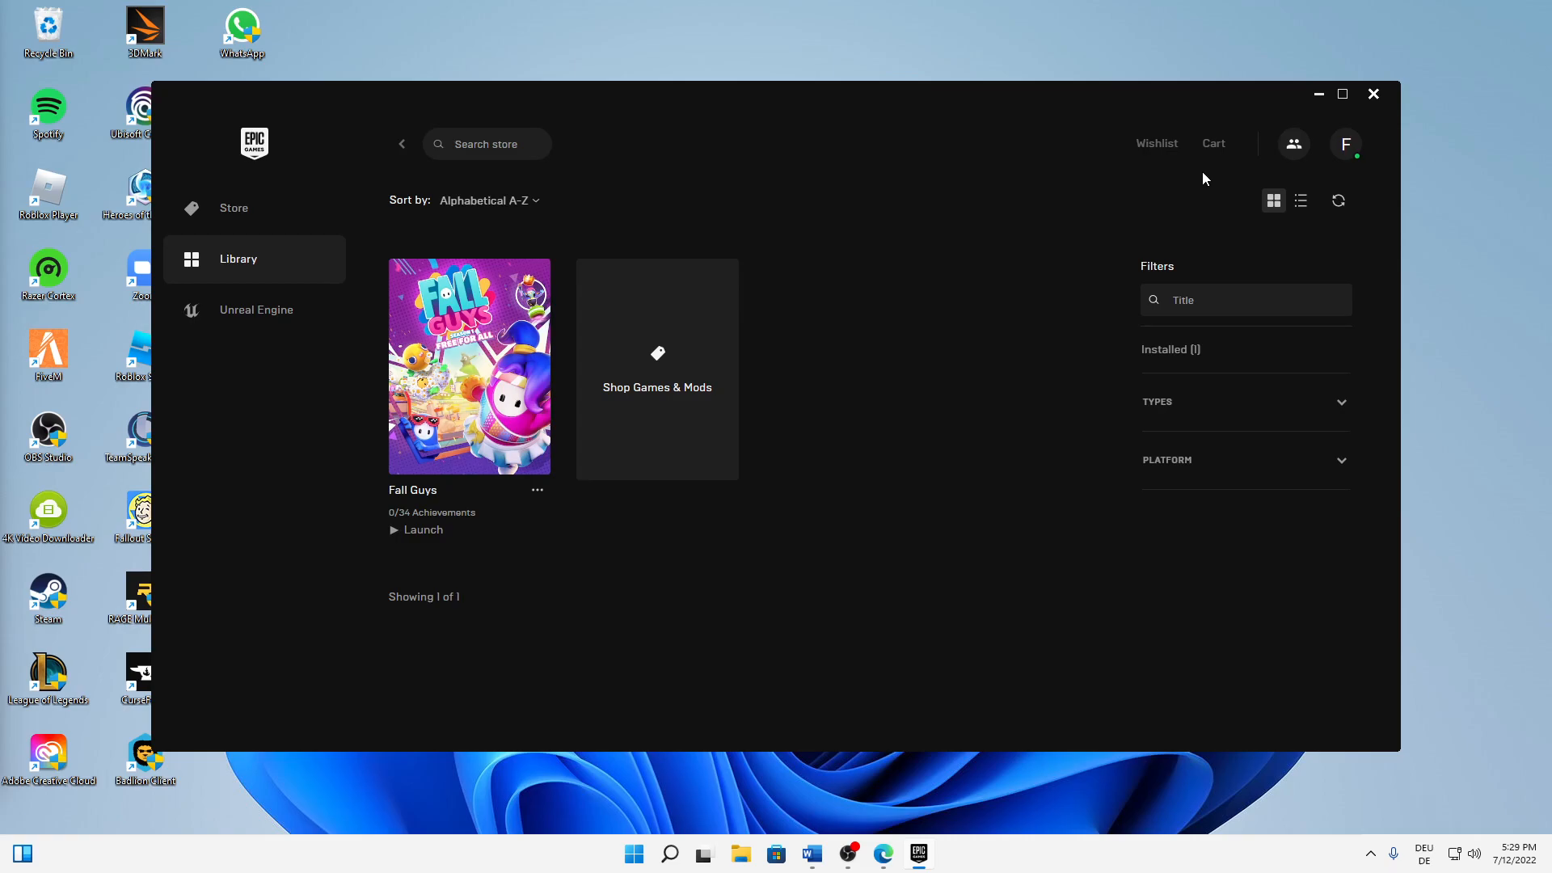
pyautogui.moveTo(1038, 543)
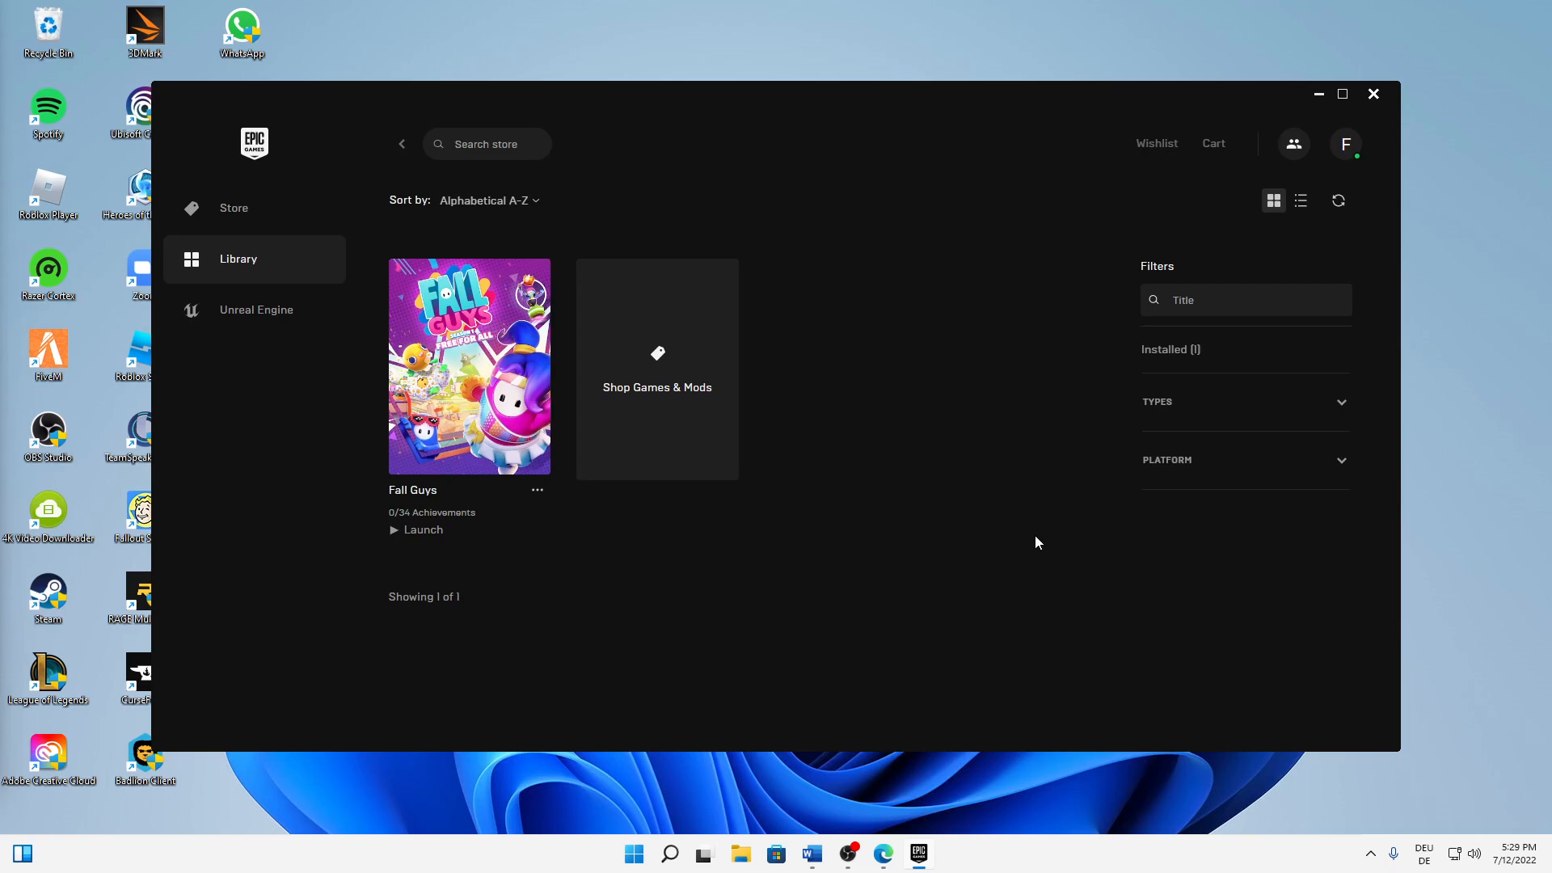
pyautogui.moveTo(949, 576)
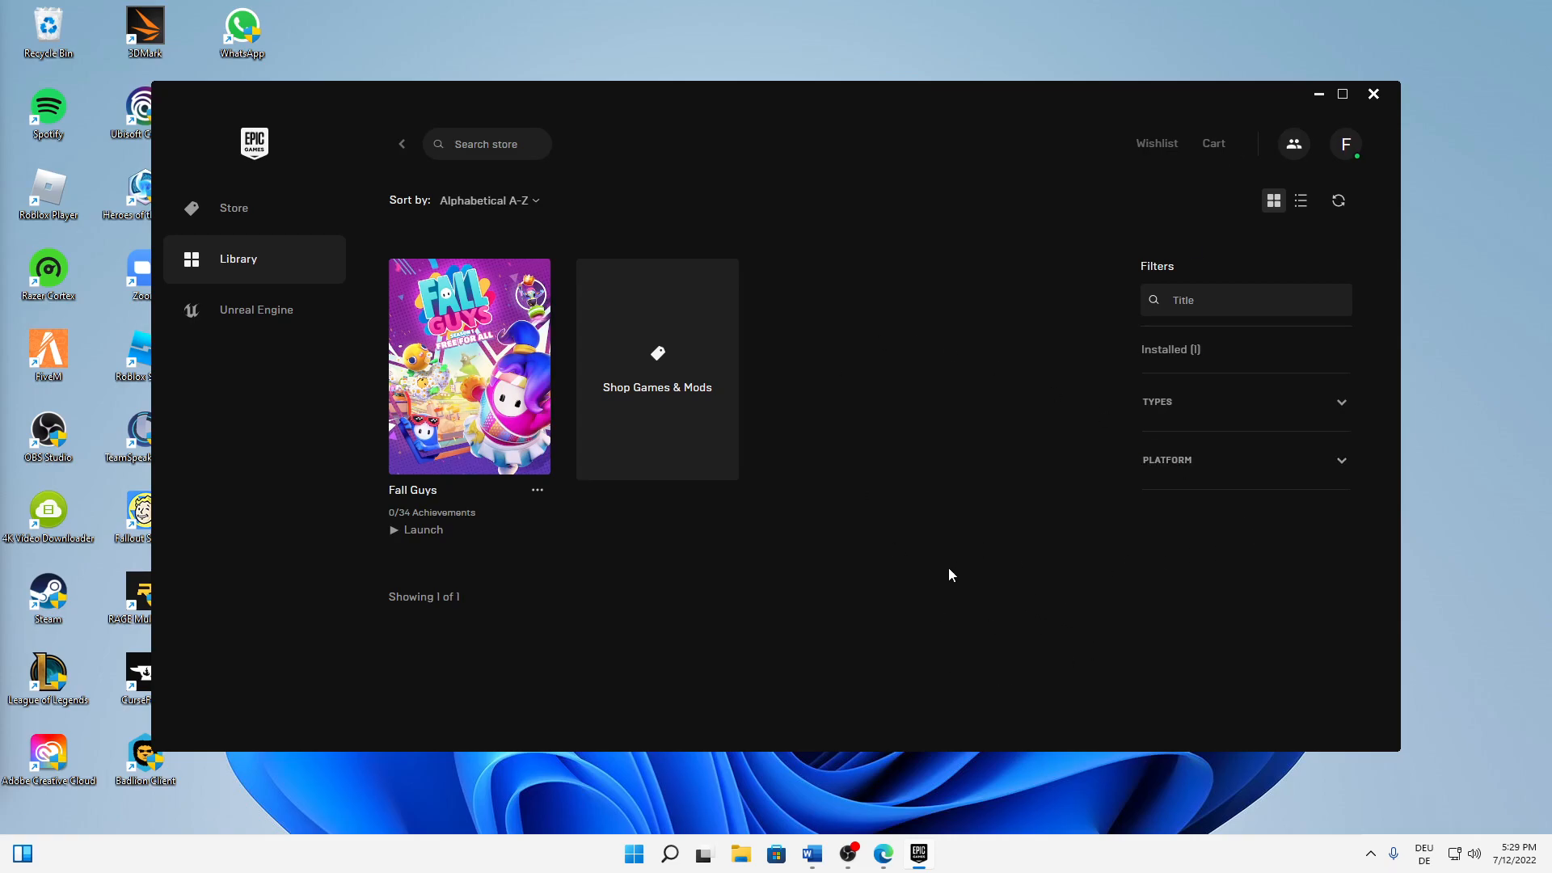
pyautogui.moveTo(938, 770)
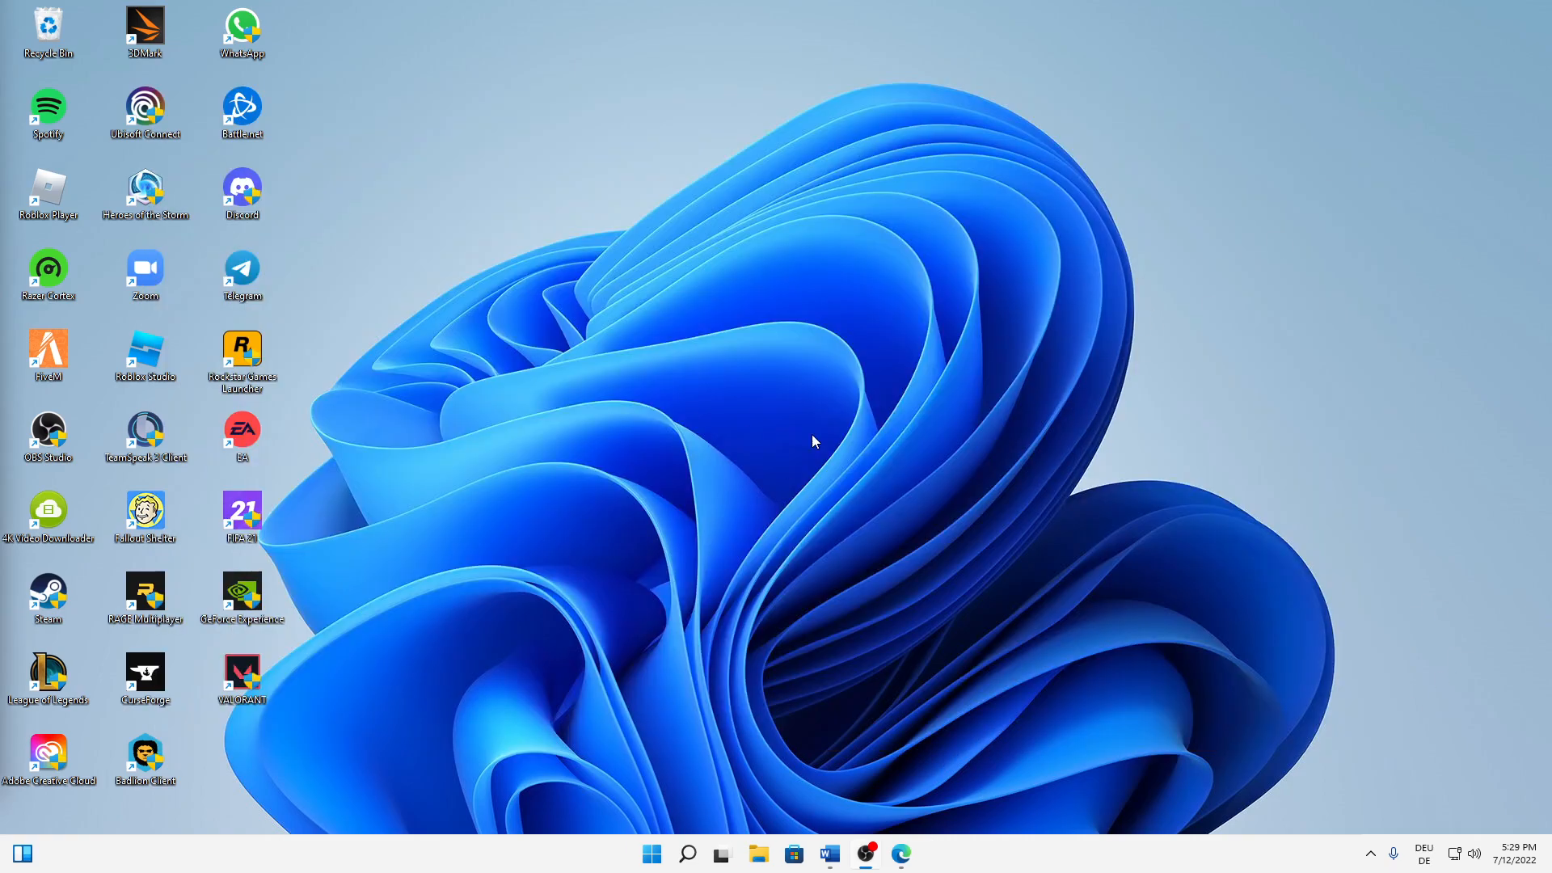
pyautogui.moveTo(1320, 809)
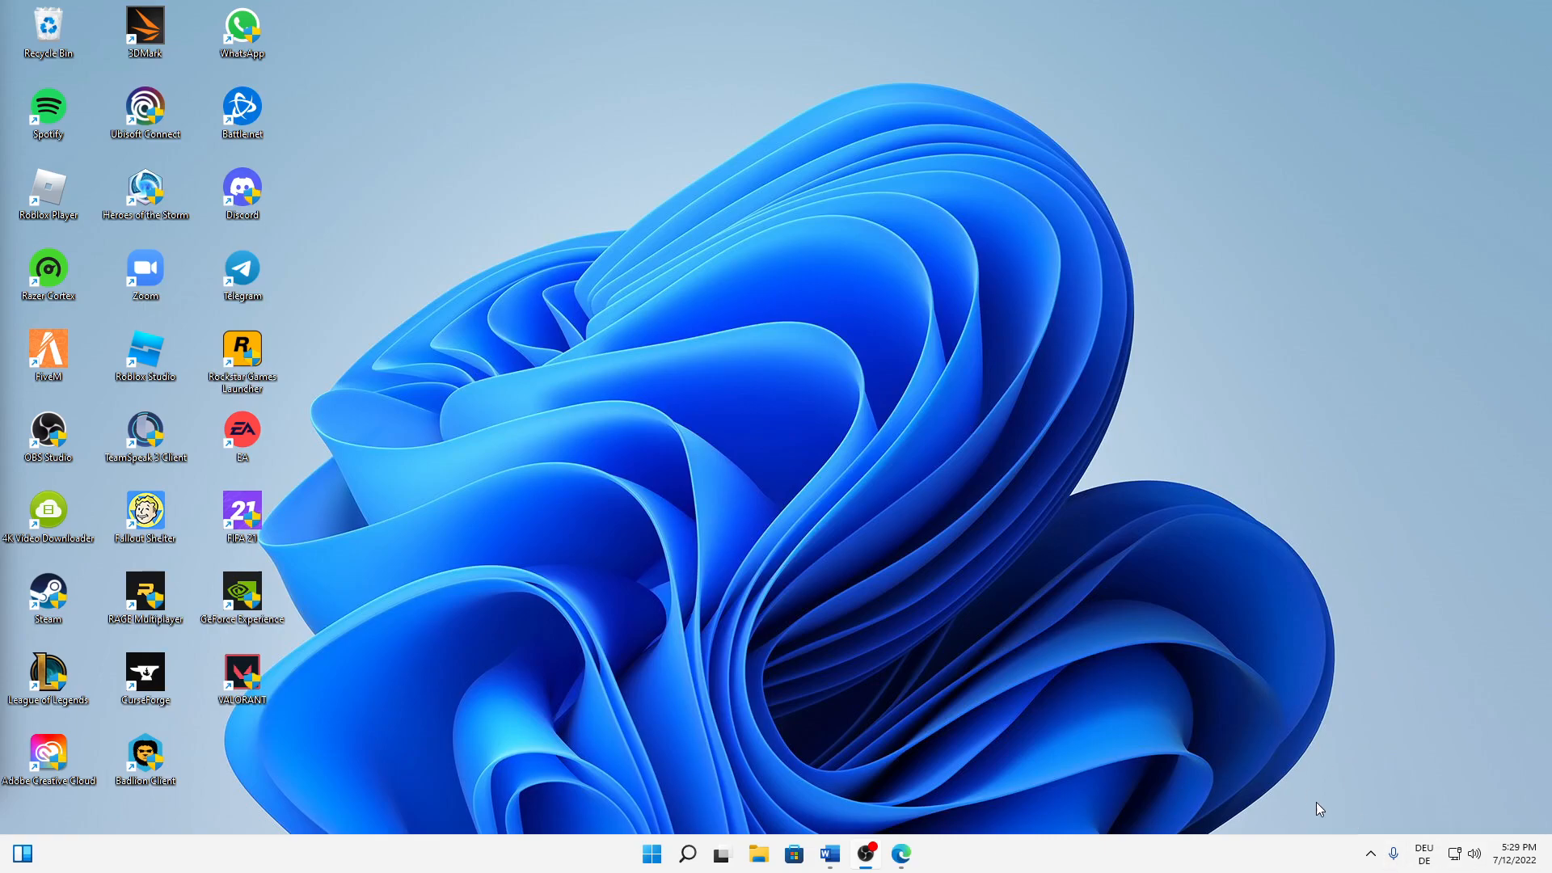
# Step: Exit the Epic Games Launcher from the system tray overflow and dismiss the tray panel
pyautogui.click(1372, 853)
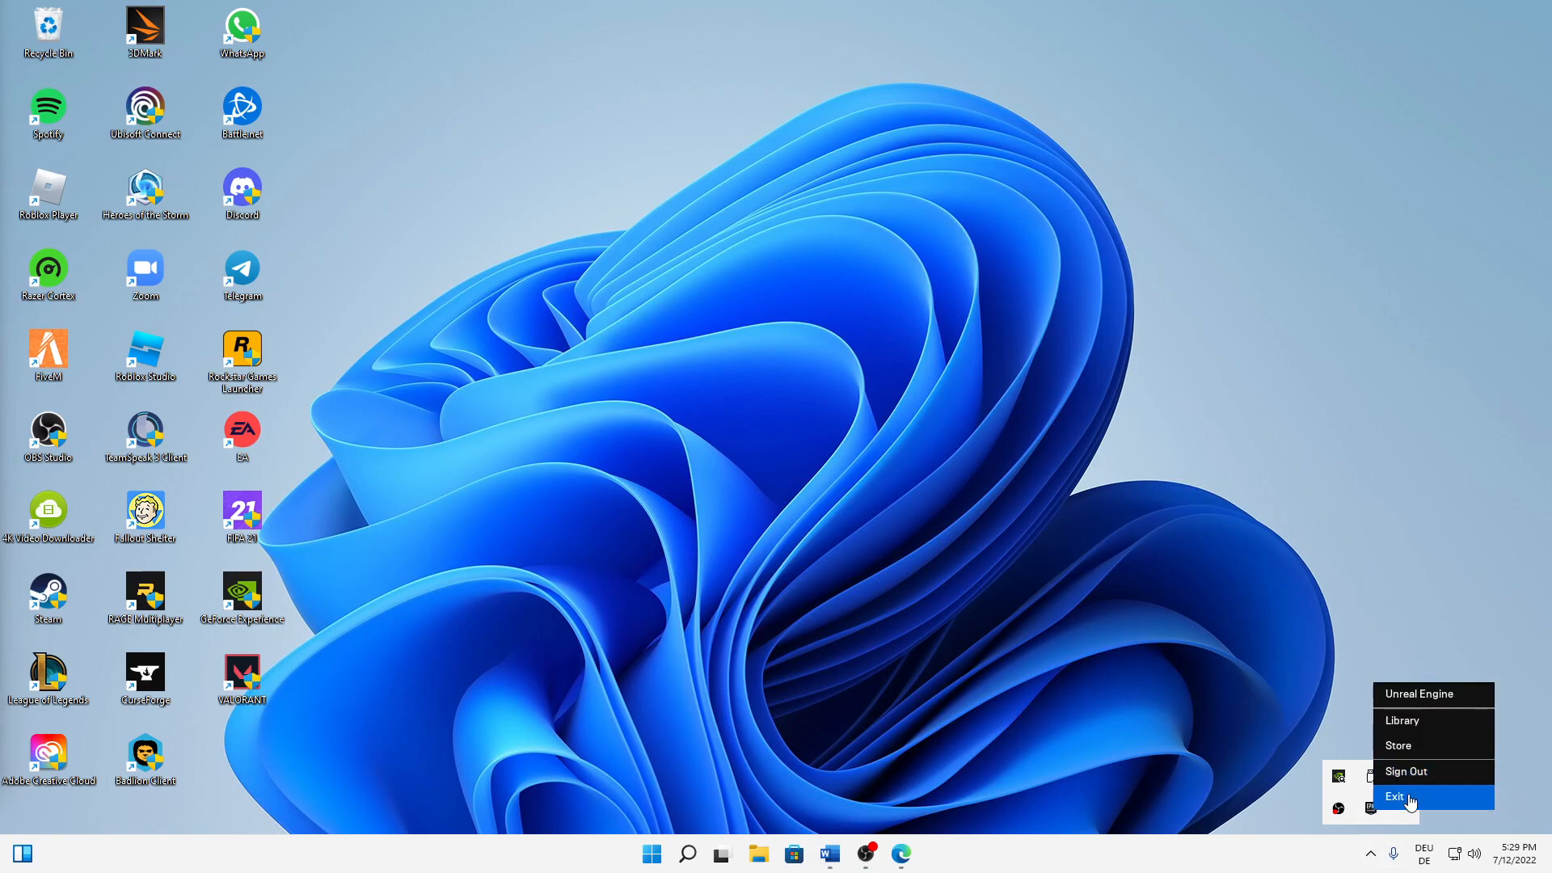
pyautogui.click(1396, 796)
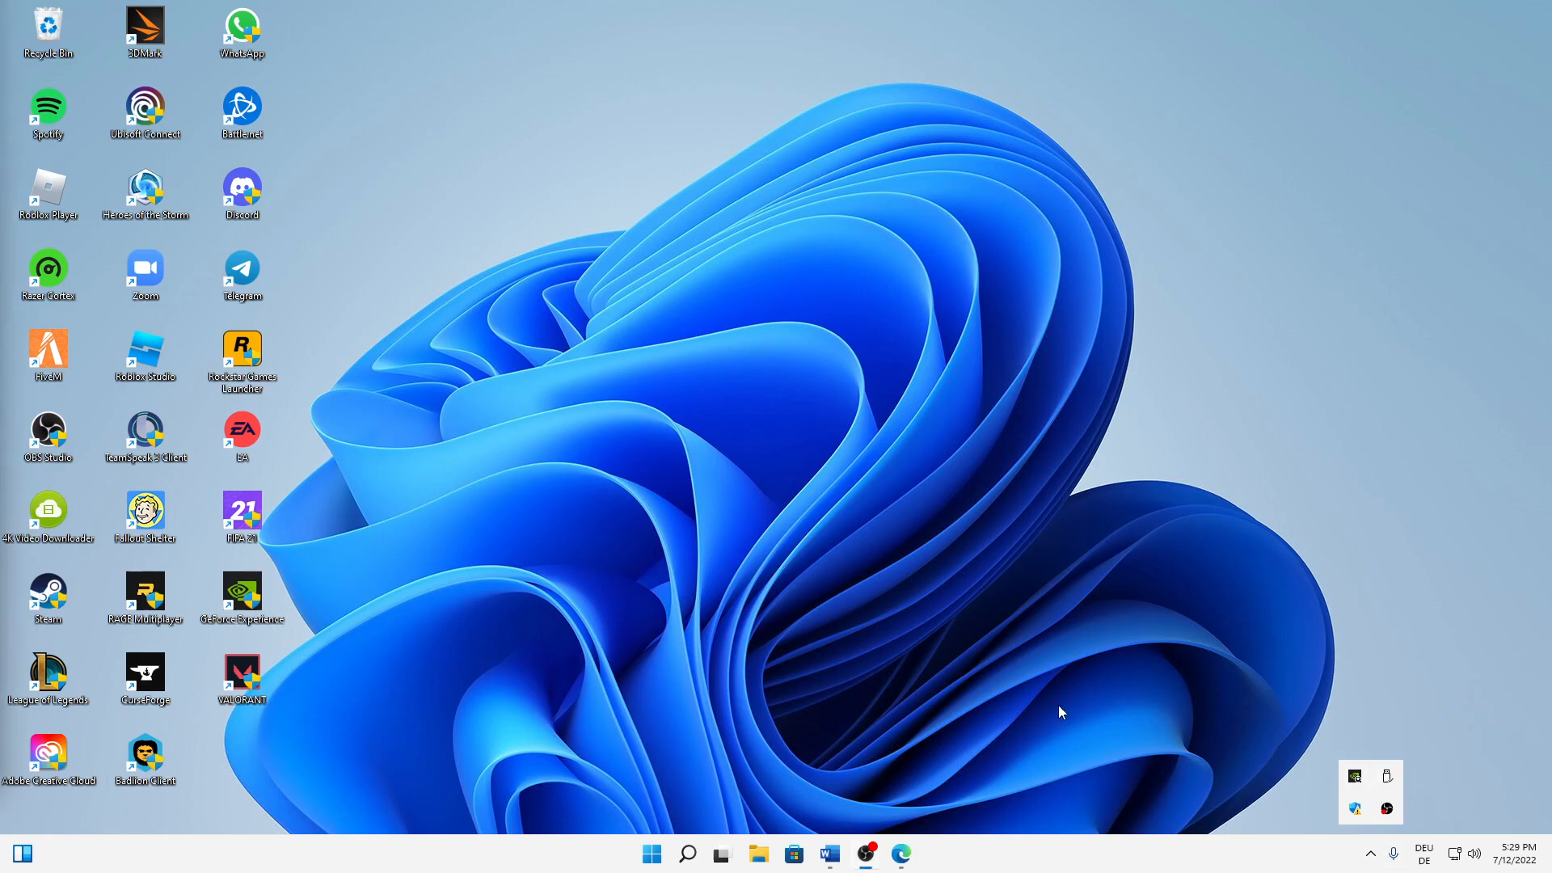
pyautogui.click(686, 854)
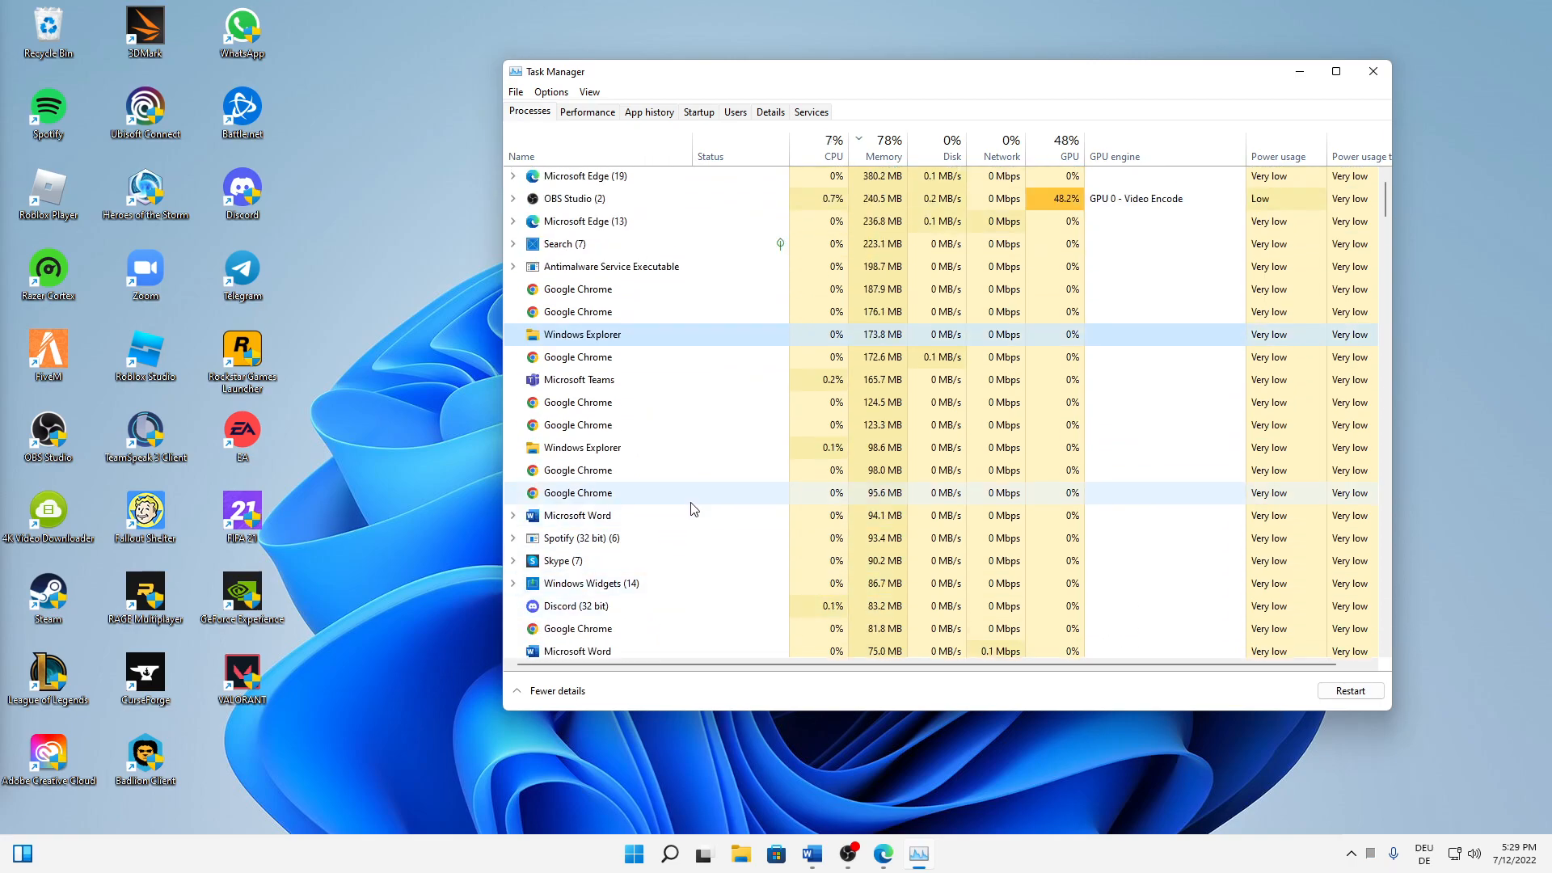
pyautogui.scroll(-3)
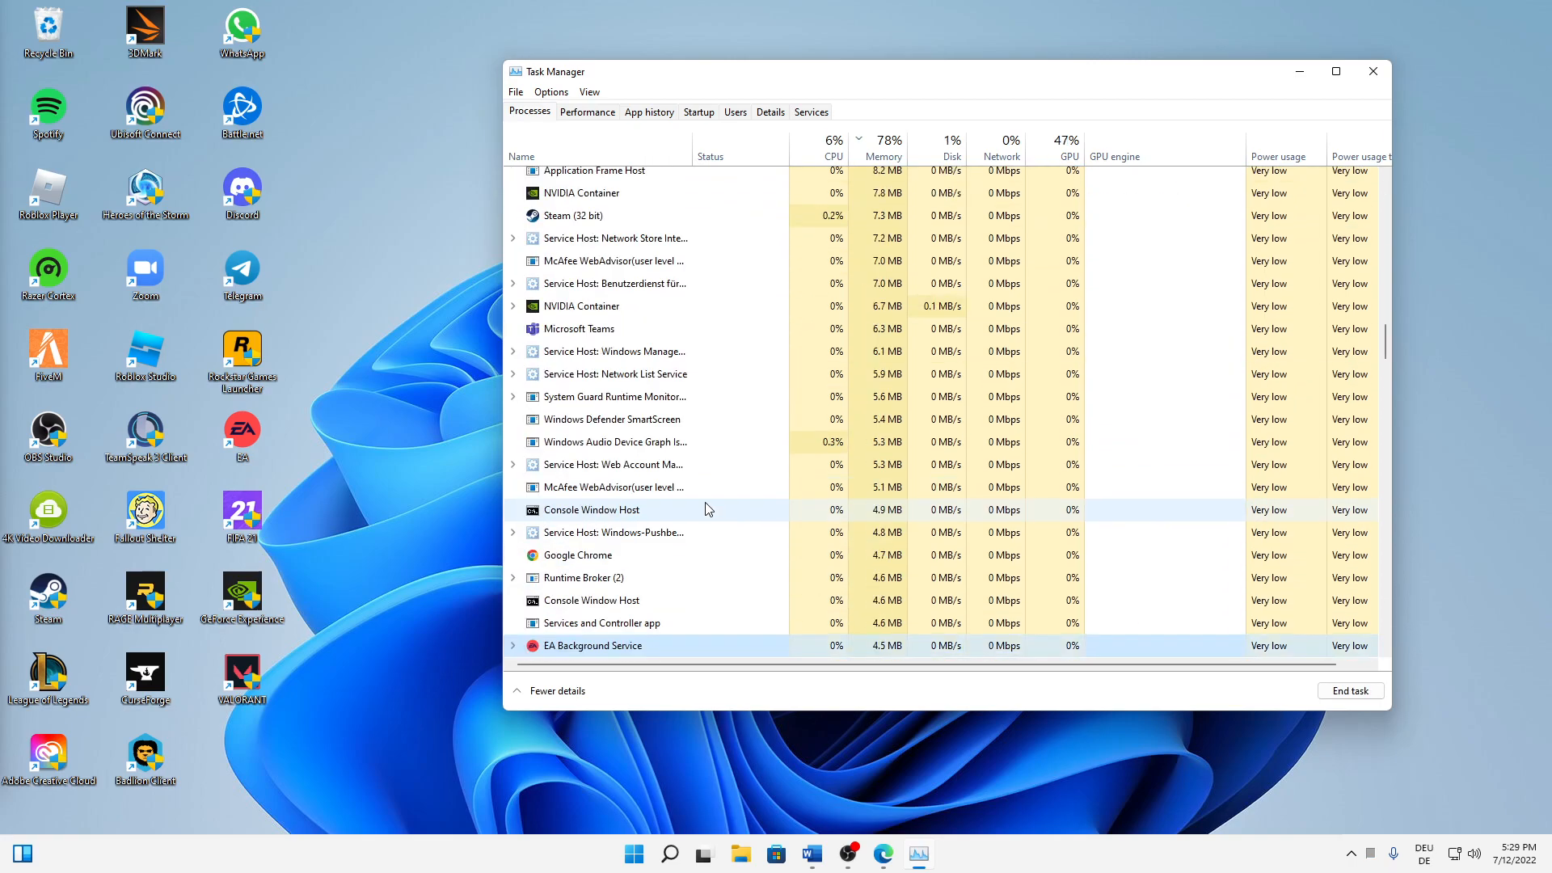
pyautogui.moveTo(712, 486)
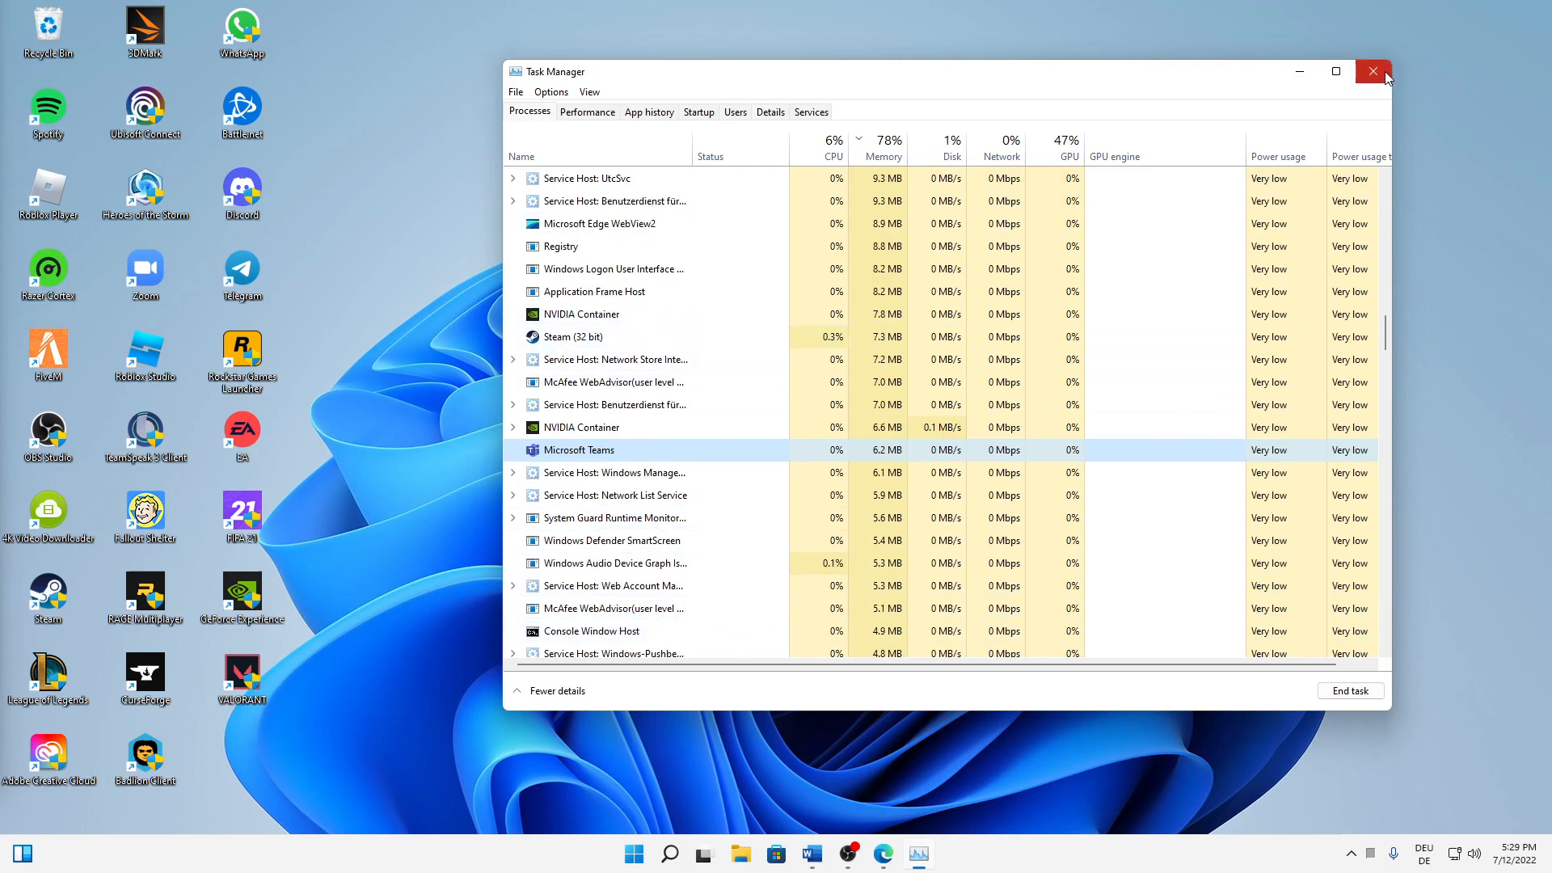
pyautogui.click(1373, 71)
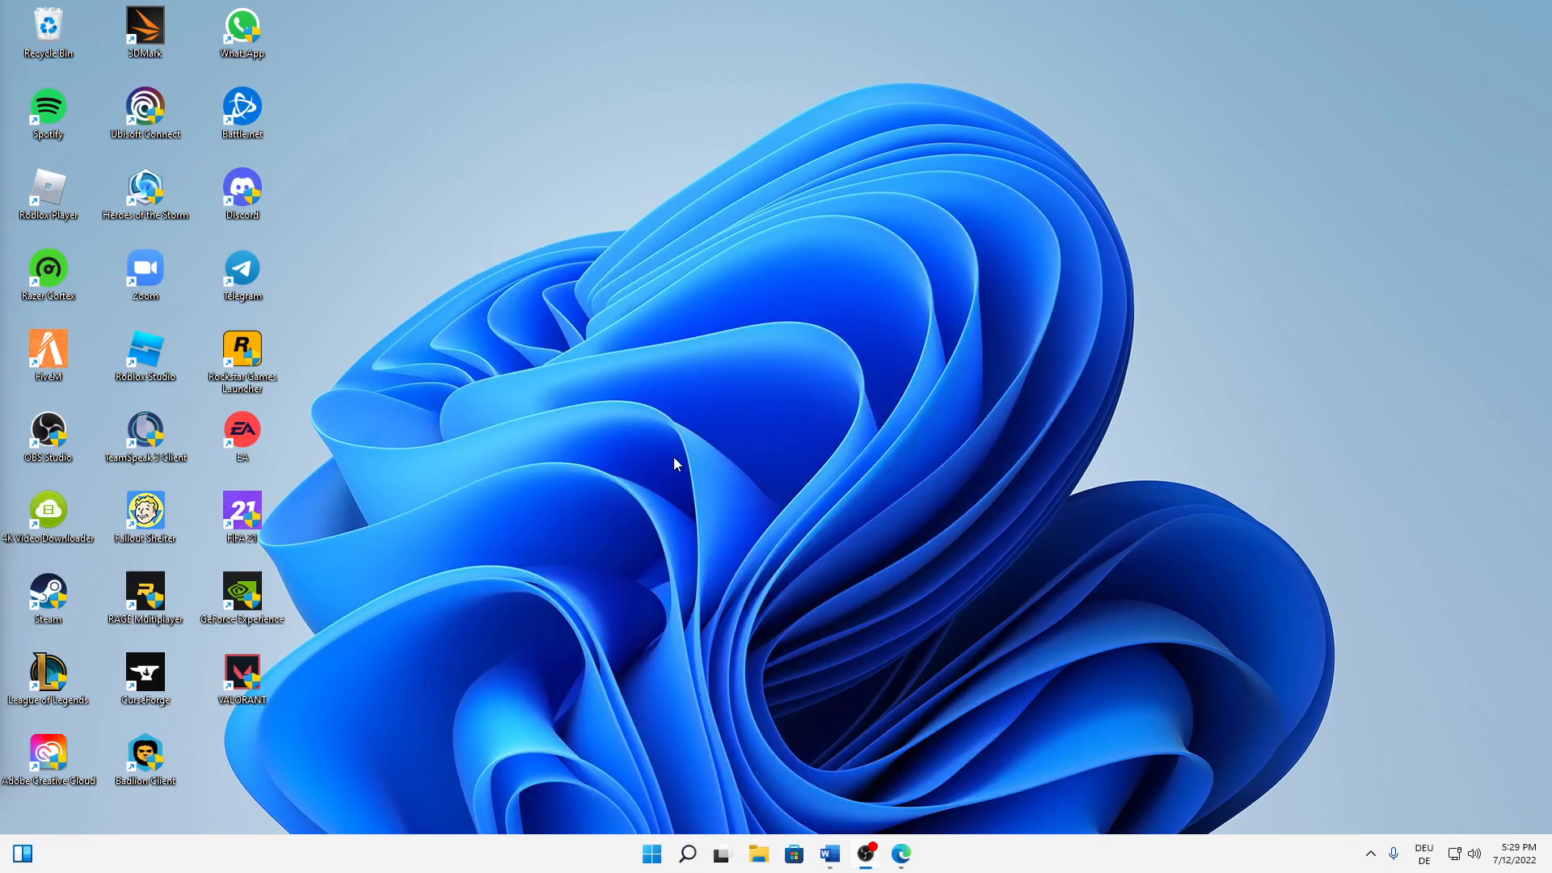
pyautogui.moveTo(661, 427)
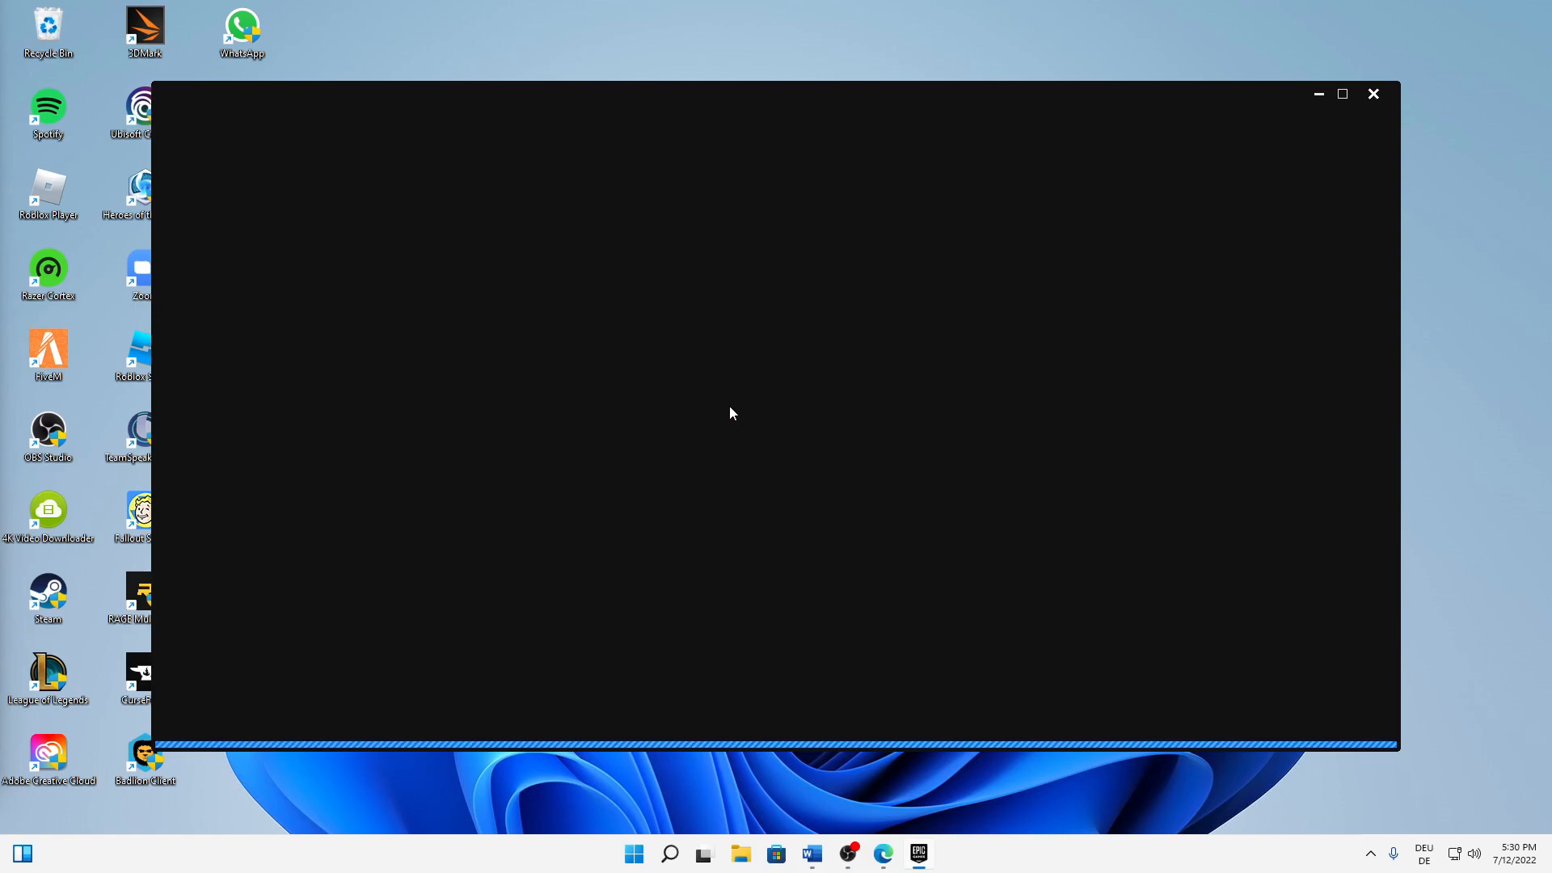
pyautogui.moveTo(716, 403)
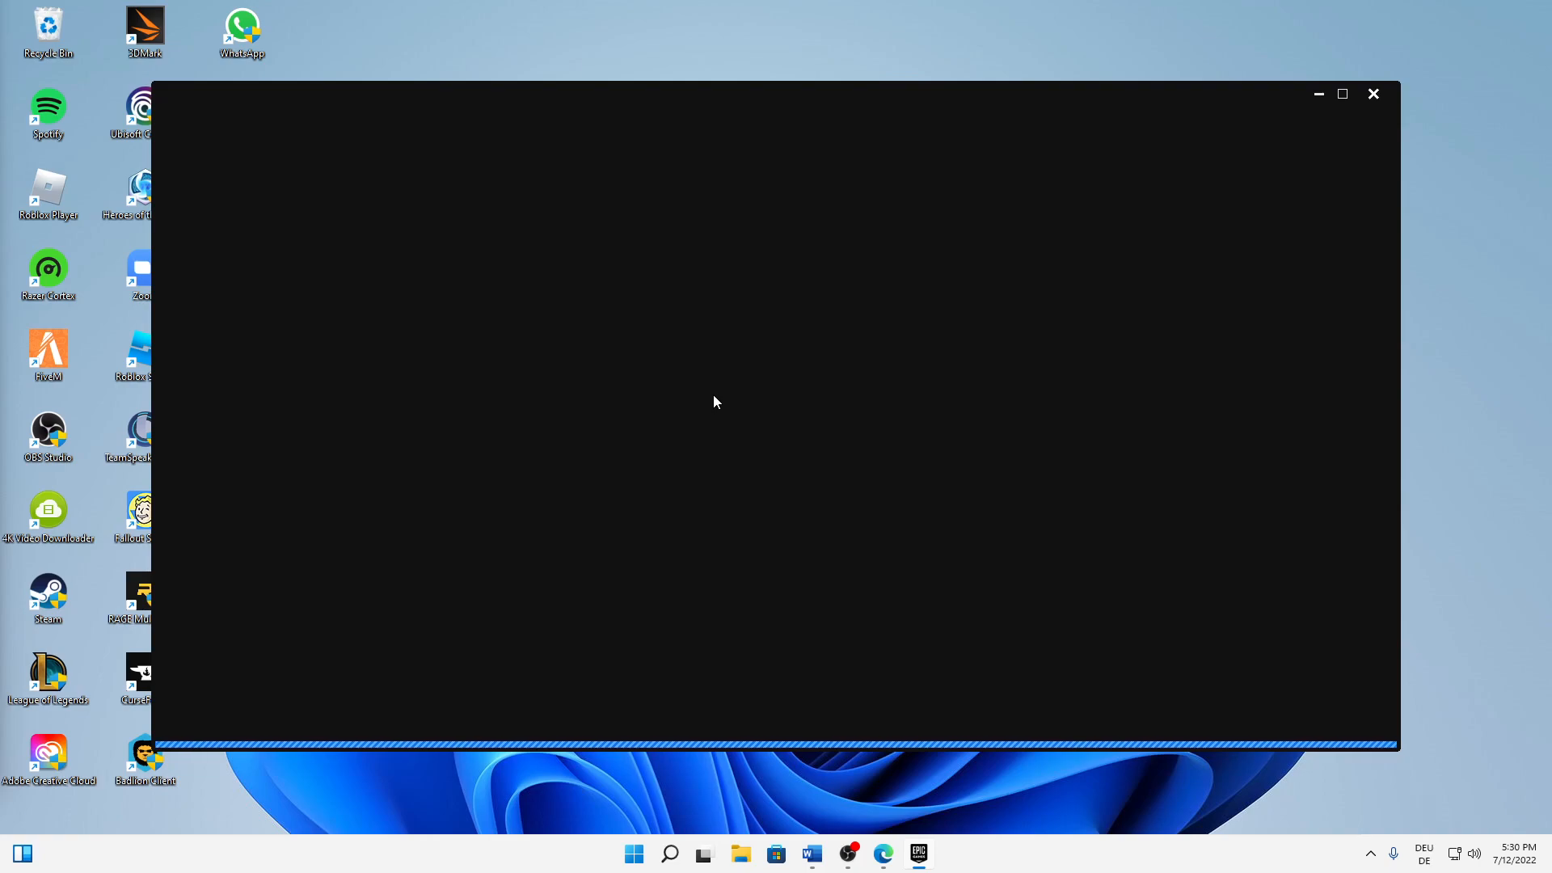
pyautogui.moveTo(664, 354)
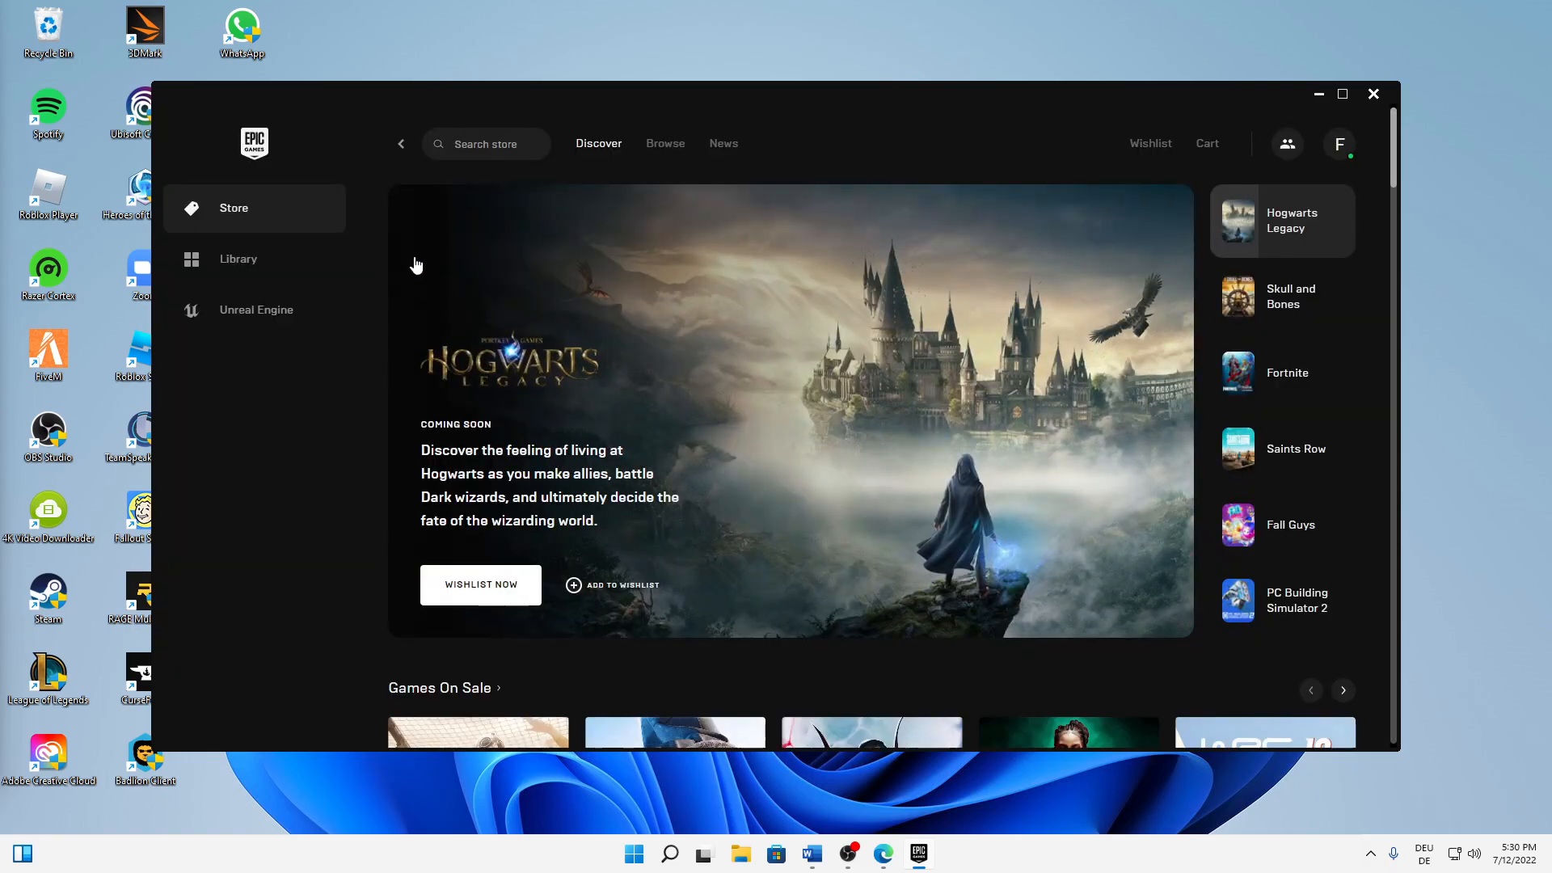
pyautogui.moveTo(238, 258)
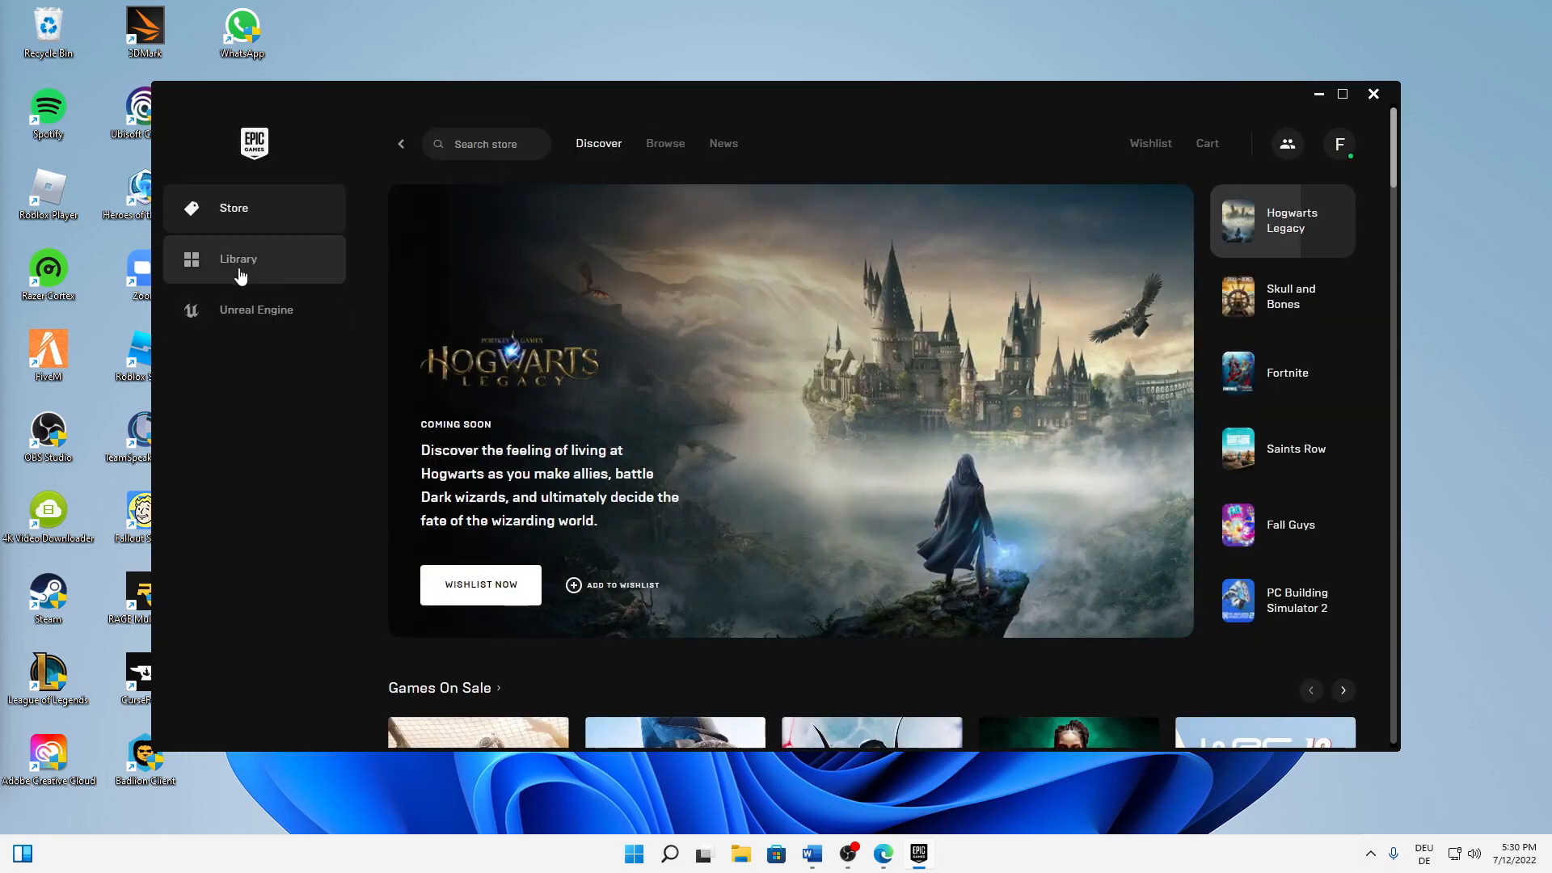
# Step: Show the Library listing the installed Fall Guys game
pyautogui.click(237, 259)
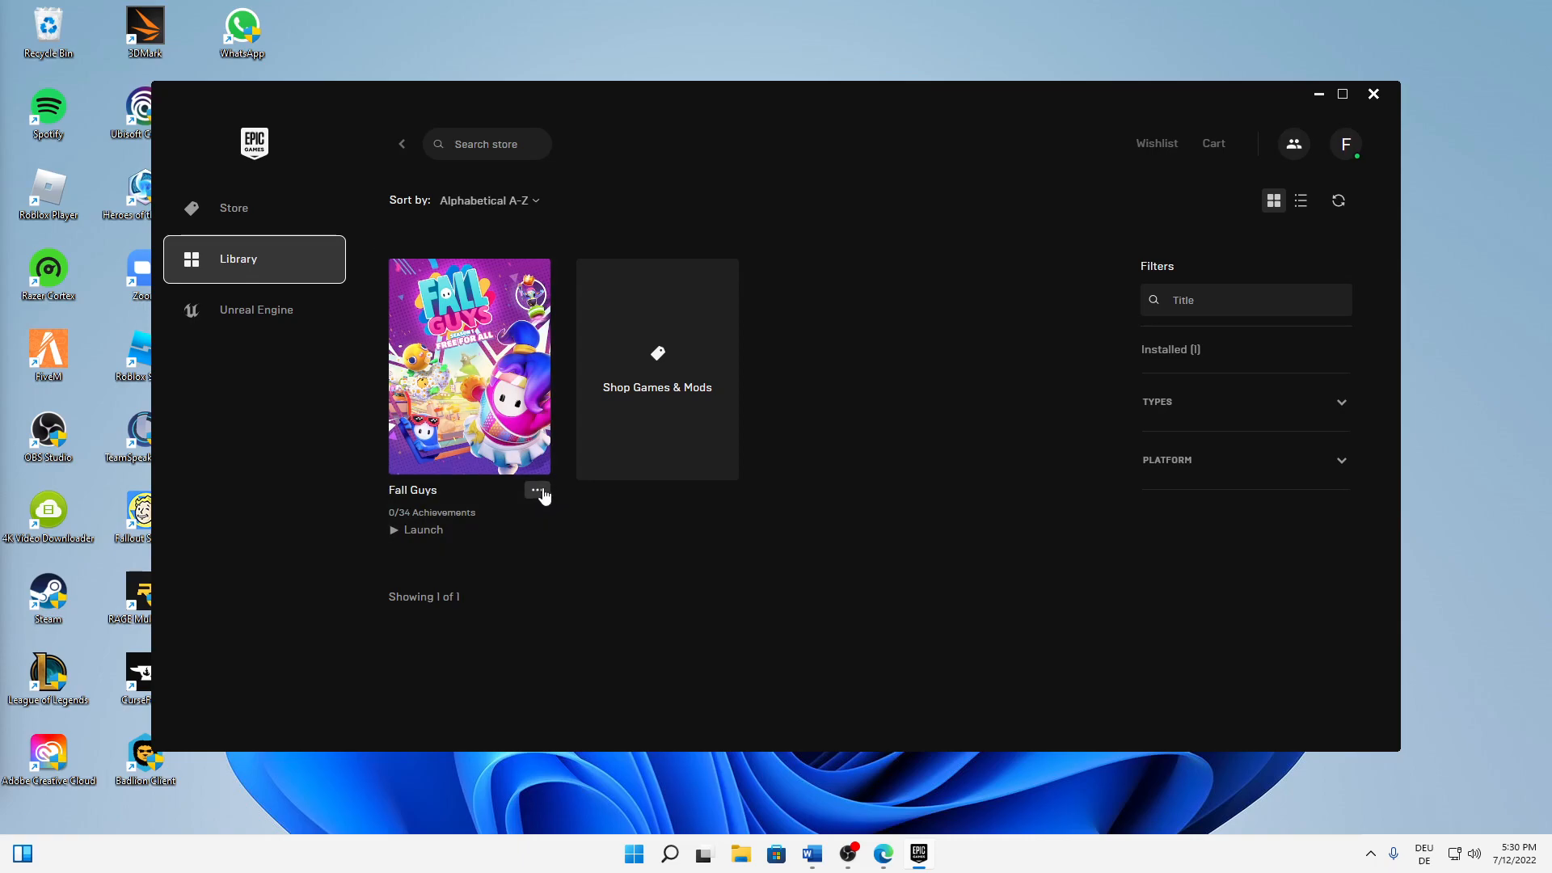
# Step: Reach Fall Guys' Manage options and open its installation folder in File Explorer
pyautogui.click(537, 490)
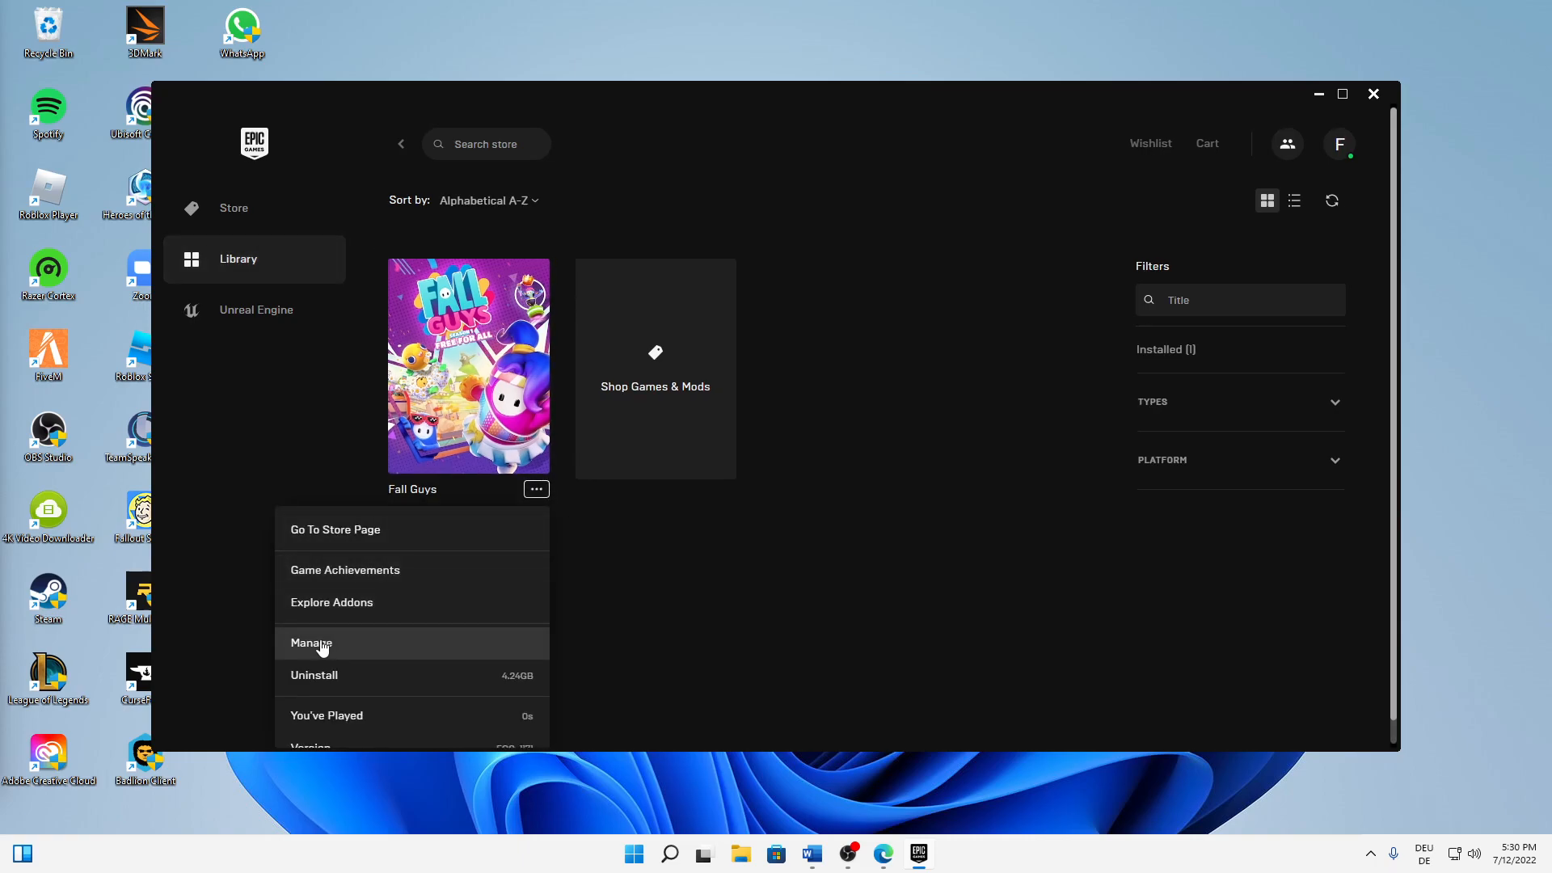
pyautogui.click(311, 642)
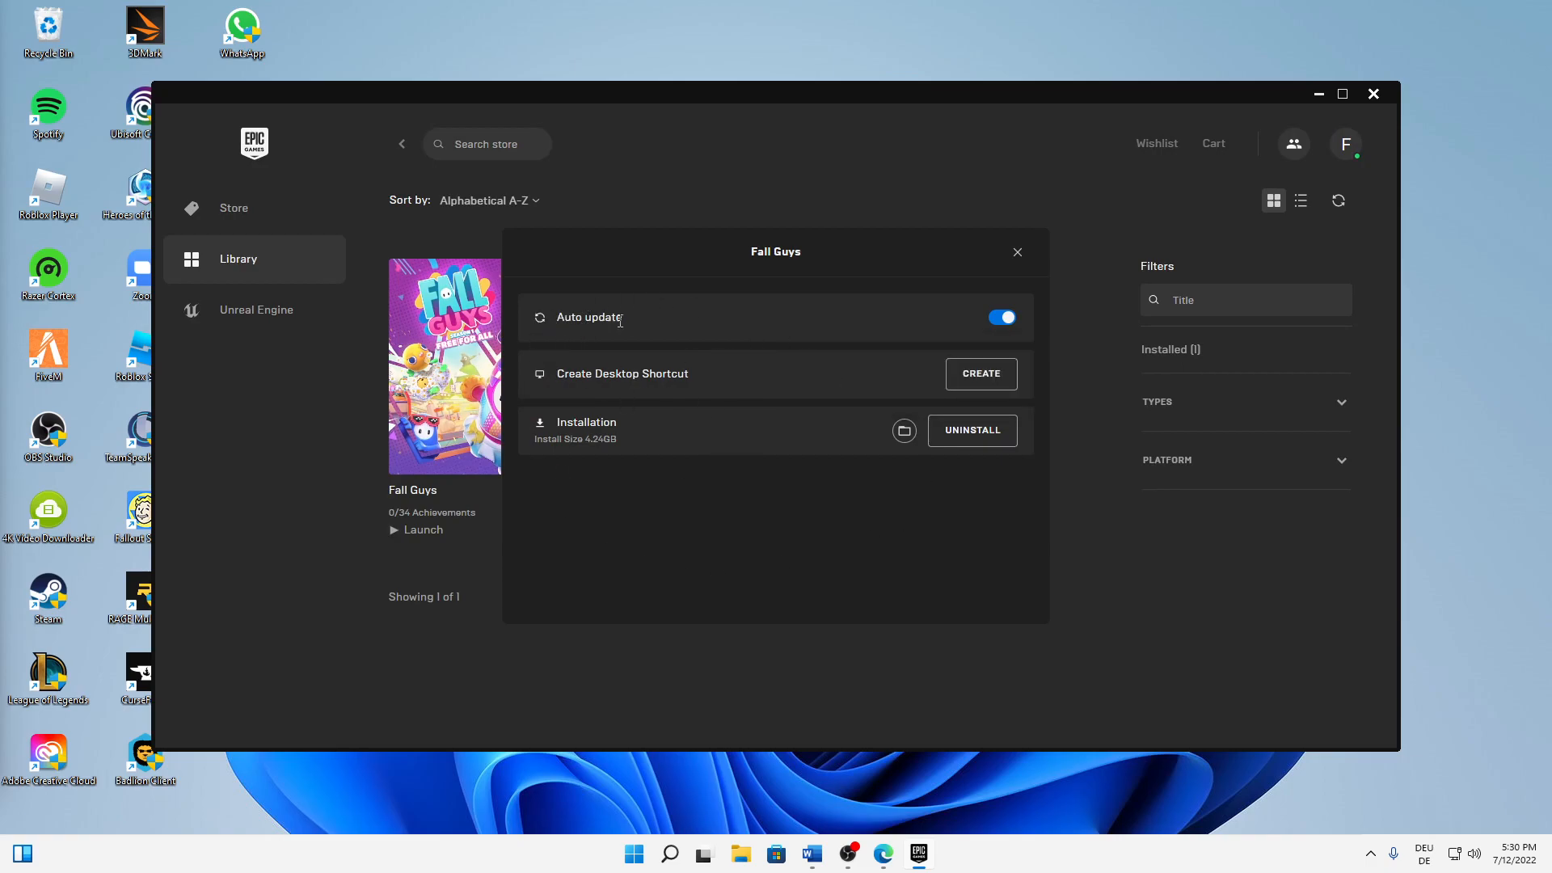
pyautogui.moveTo(929, 293)
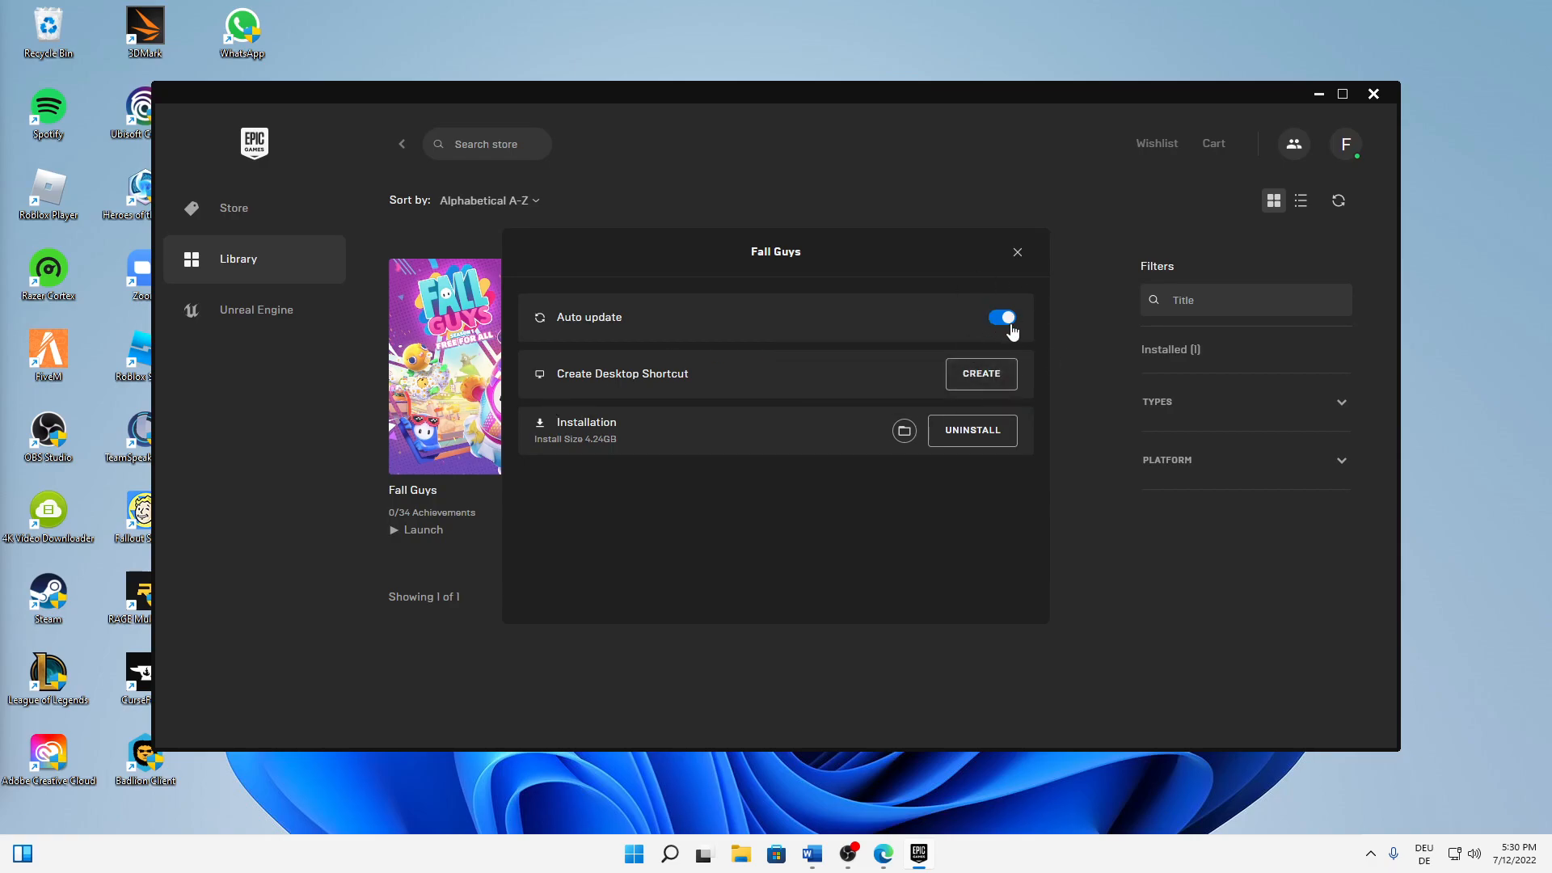
pyautogui.moveTo(699, 440)
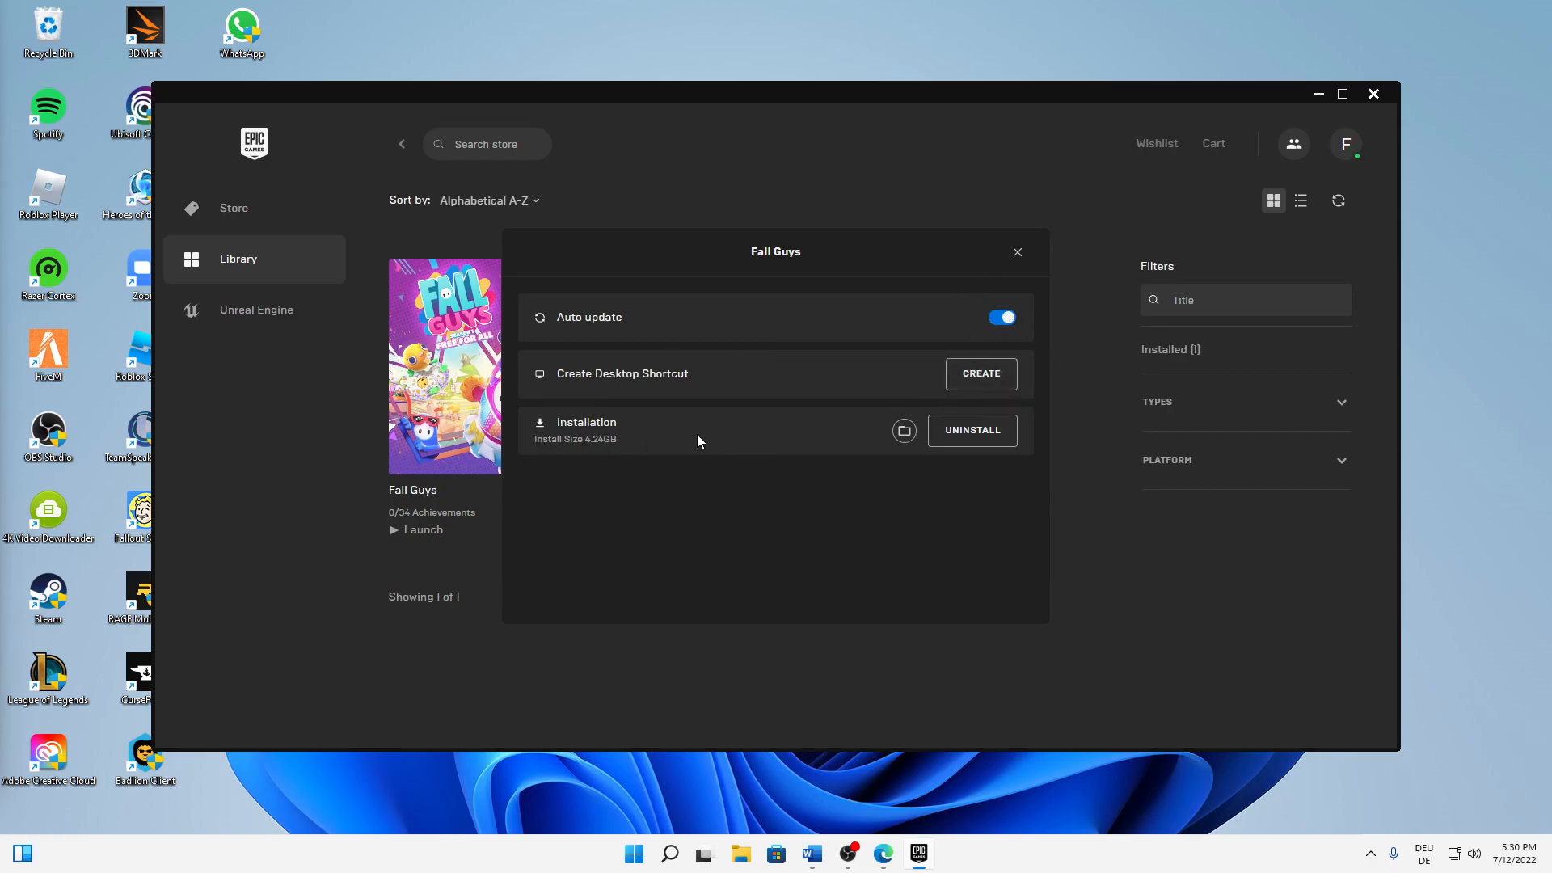
pyautogui.moveTo(902, 430)
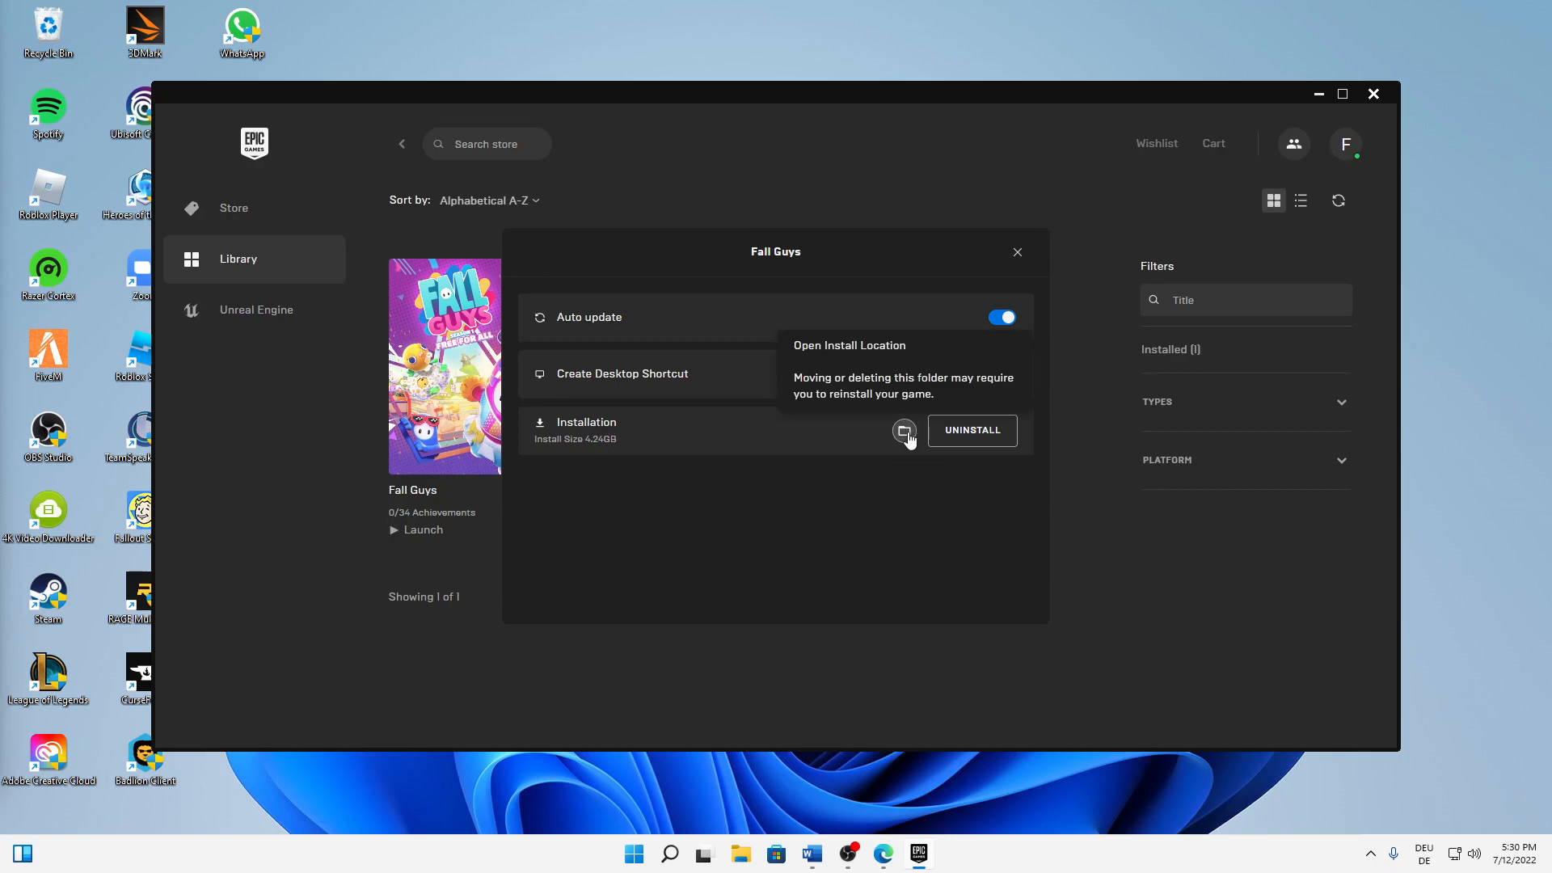
pyautogui.click(902, 430)
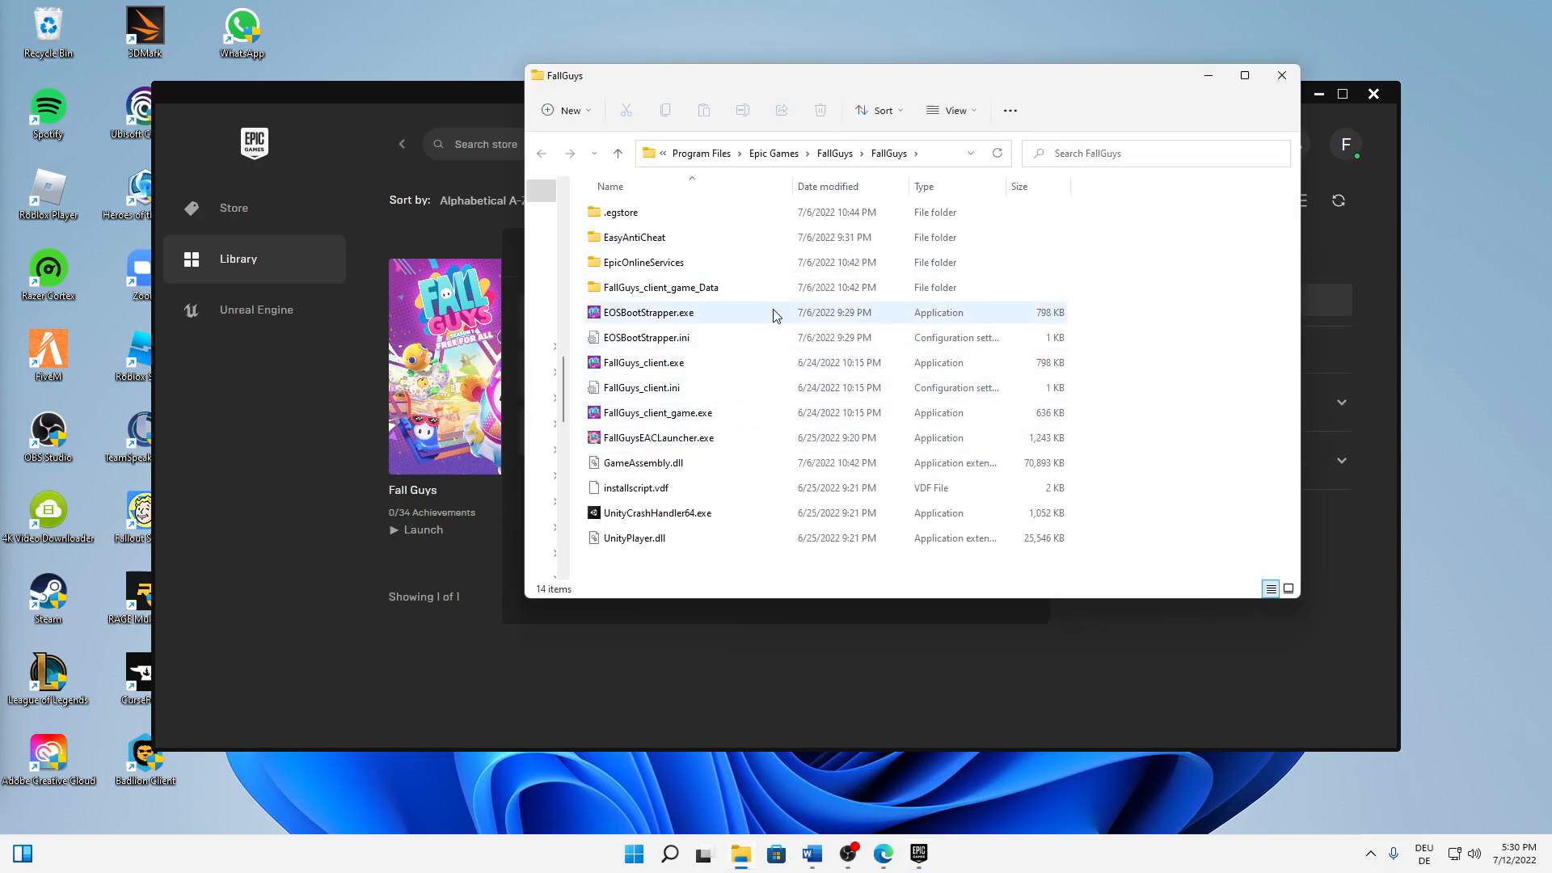
# Step: Bring up the Properties window for FallGuys_client.exe from its context menu
pyautogui.click(642, 386)
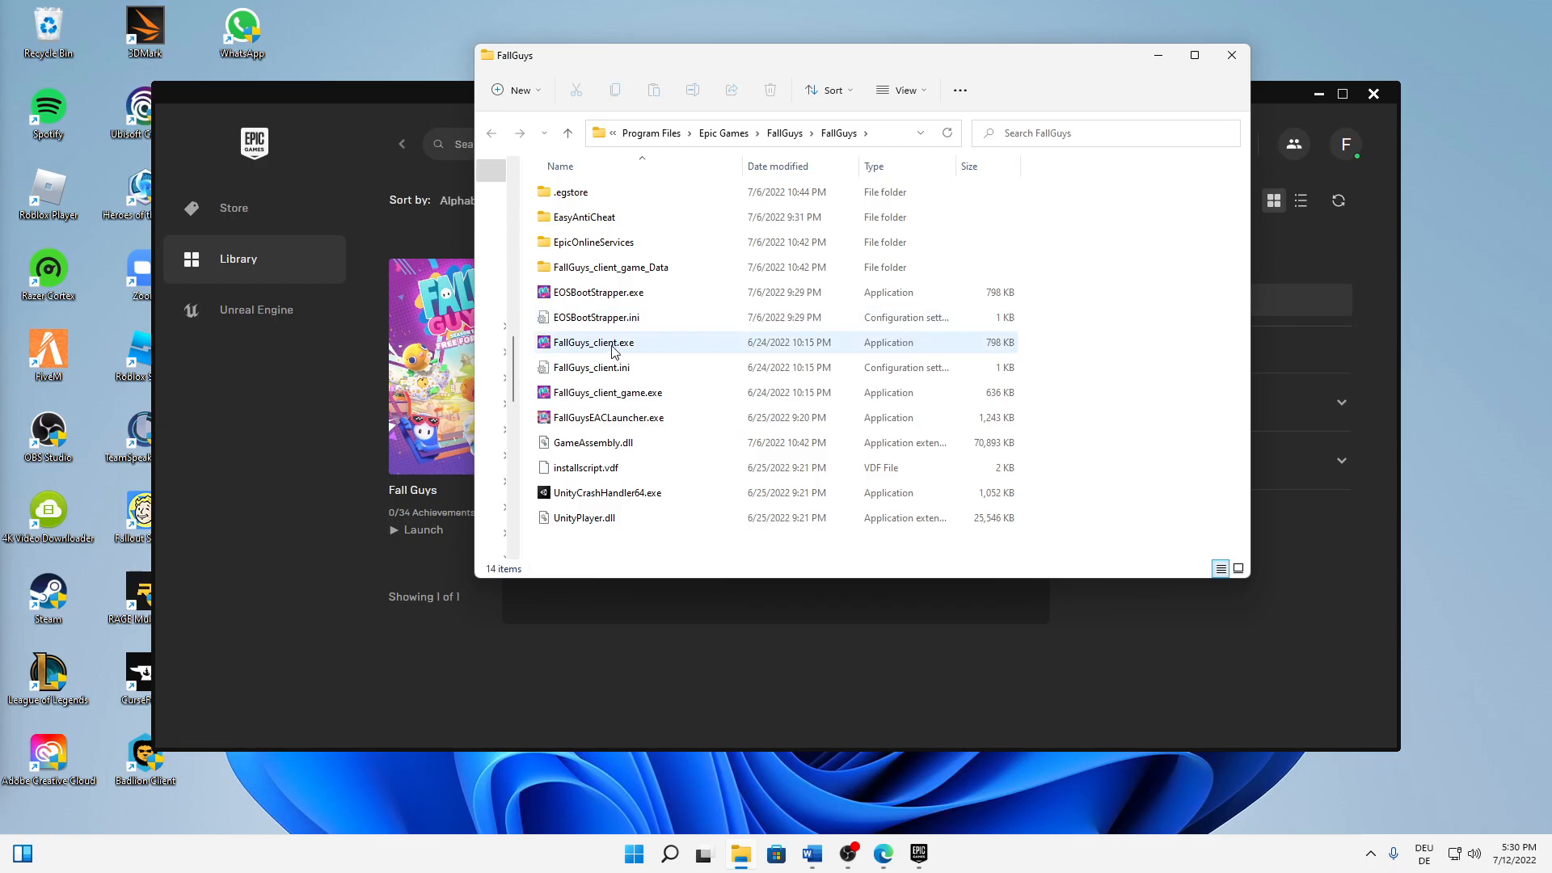
pyautogui.rightClick(613, 356)
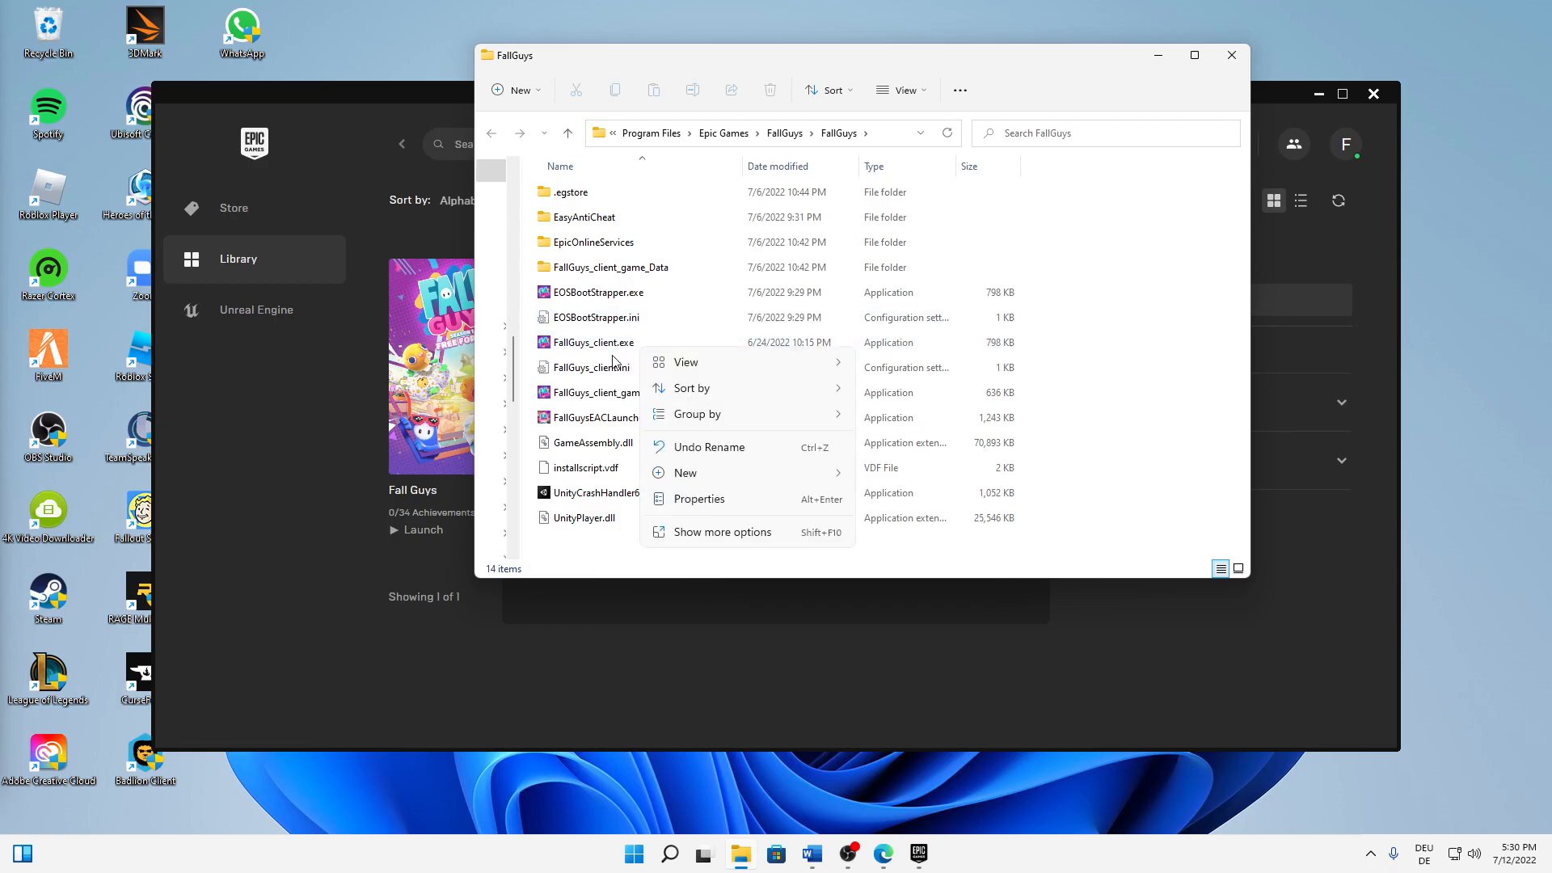
pyautogui.rightClick(597, 342)
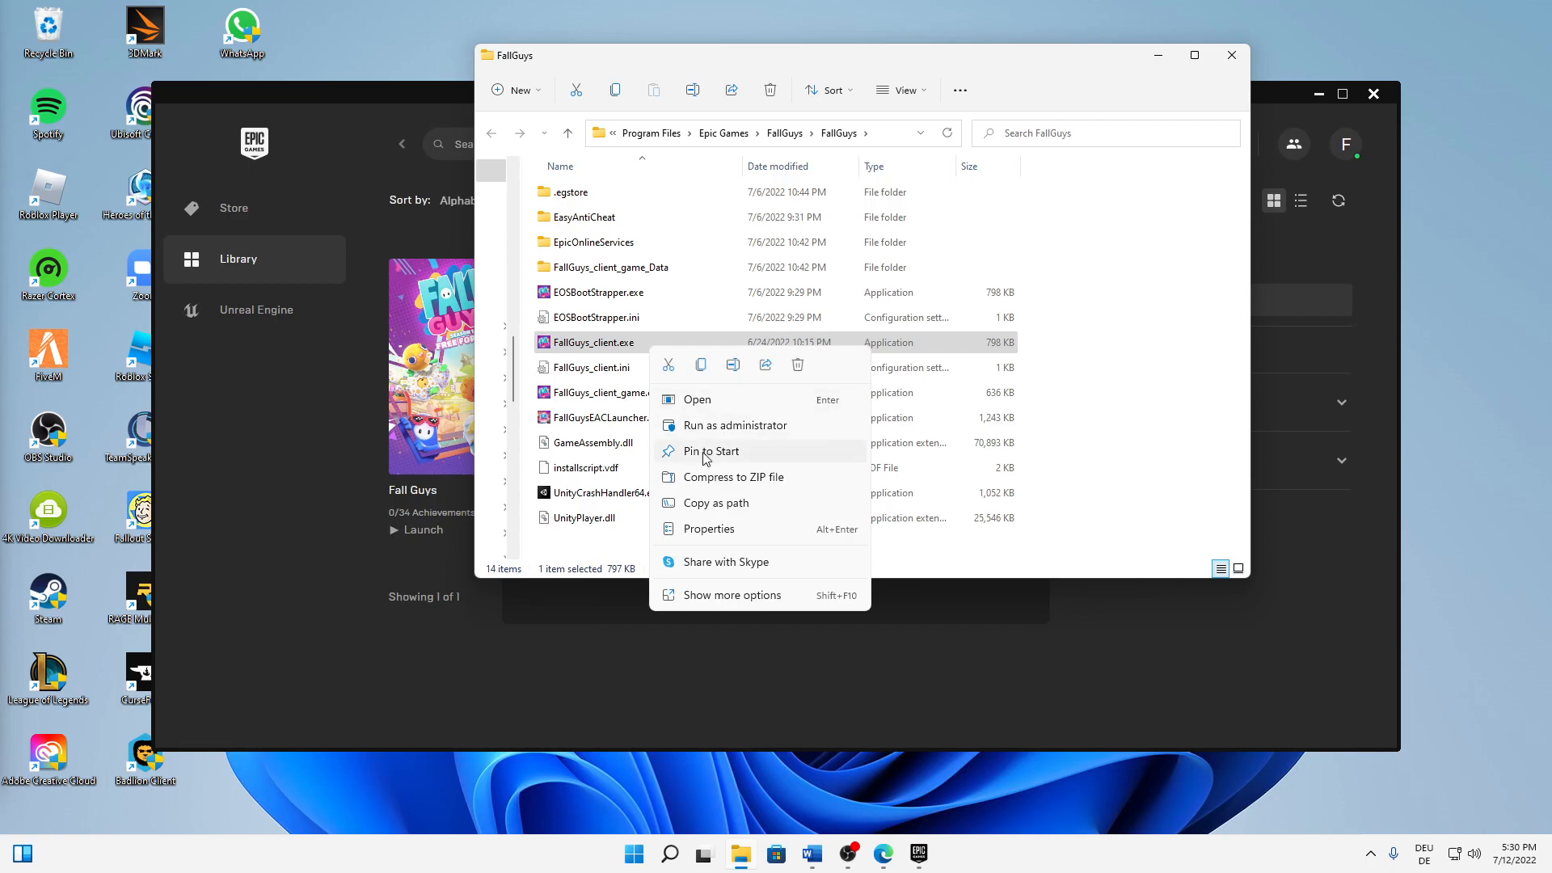
pyautogui.click(709, 527)
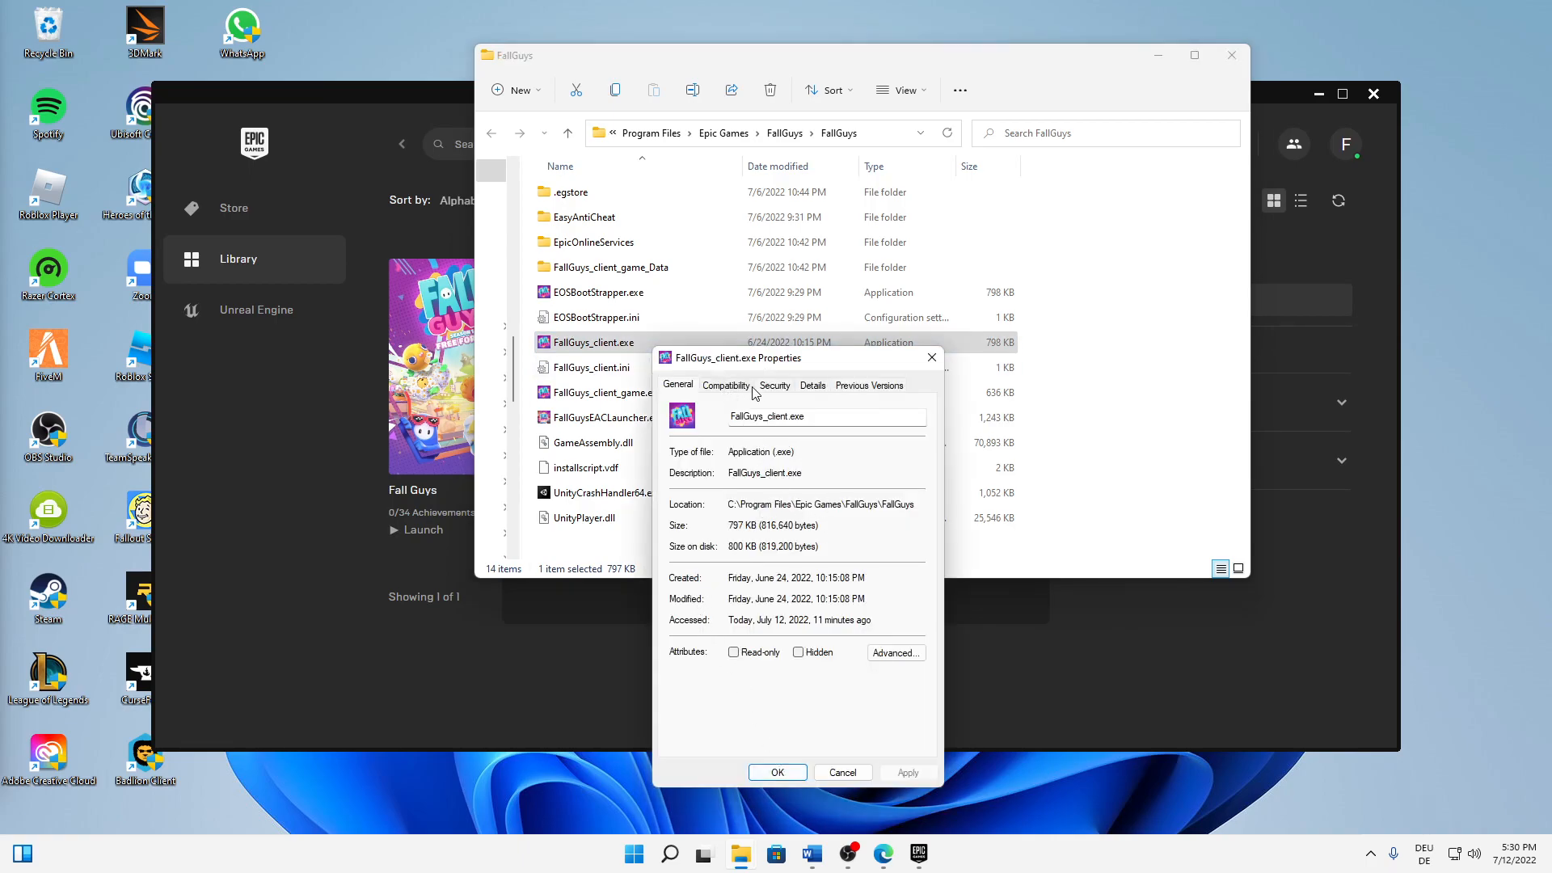
# Step: On Compatibility, choose Windows 8 mode, disable fullscreen optimizations and run as administrator
pyautogui.click(726, 385)
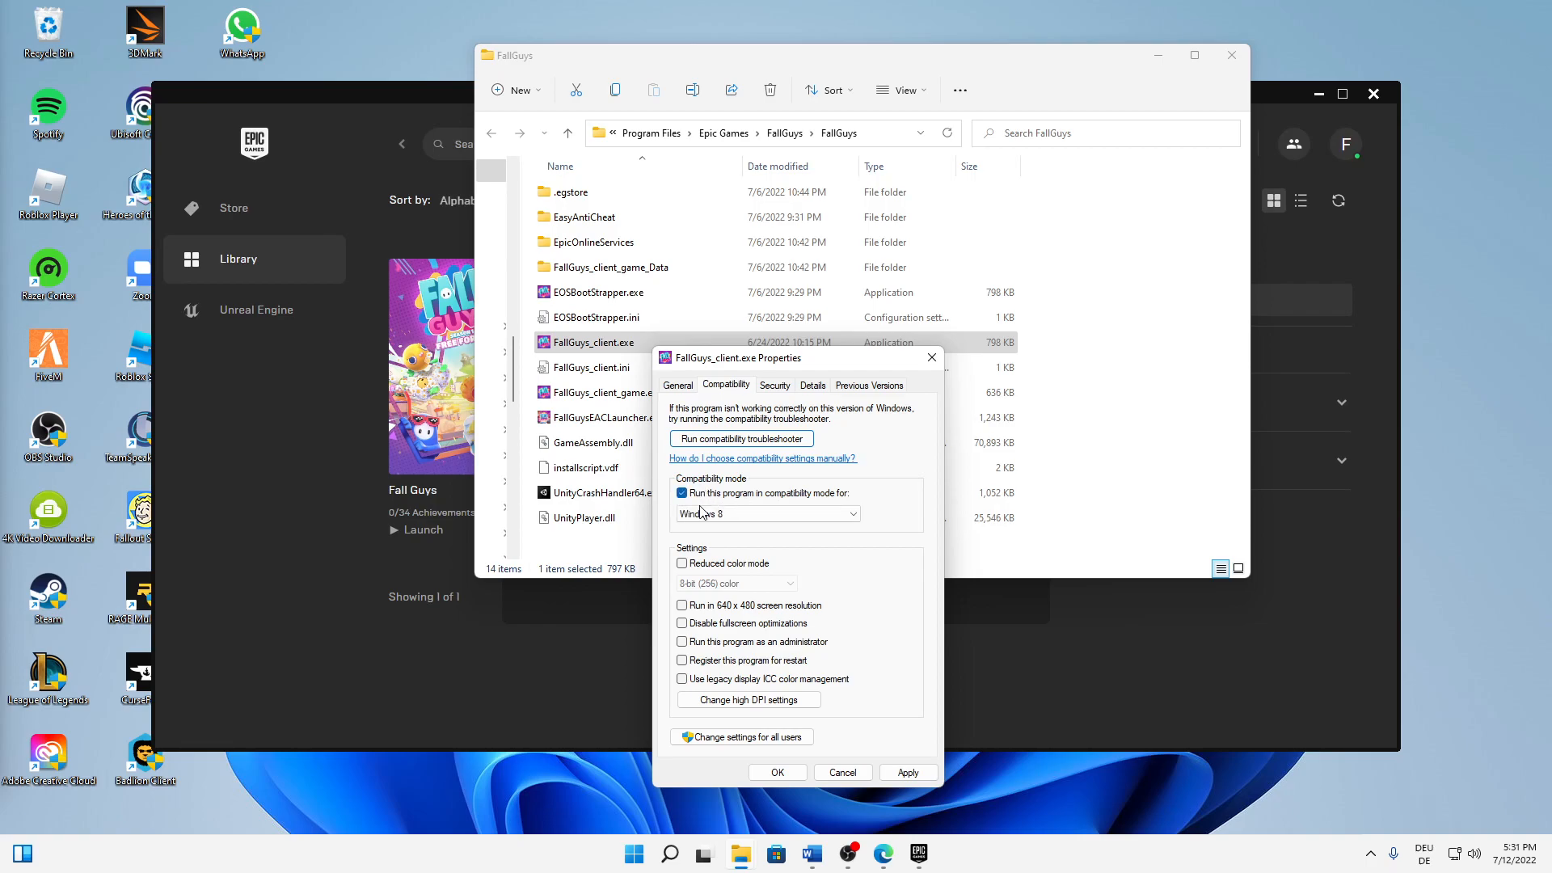
pyautogui.click(683, 493)
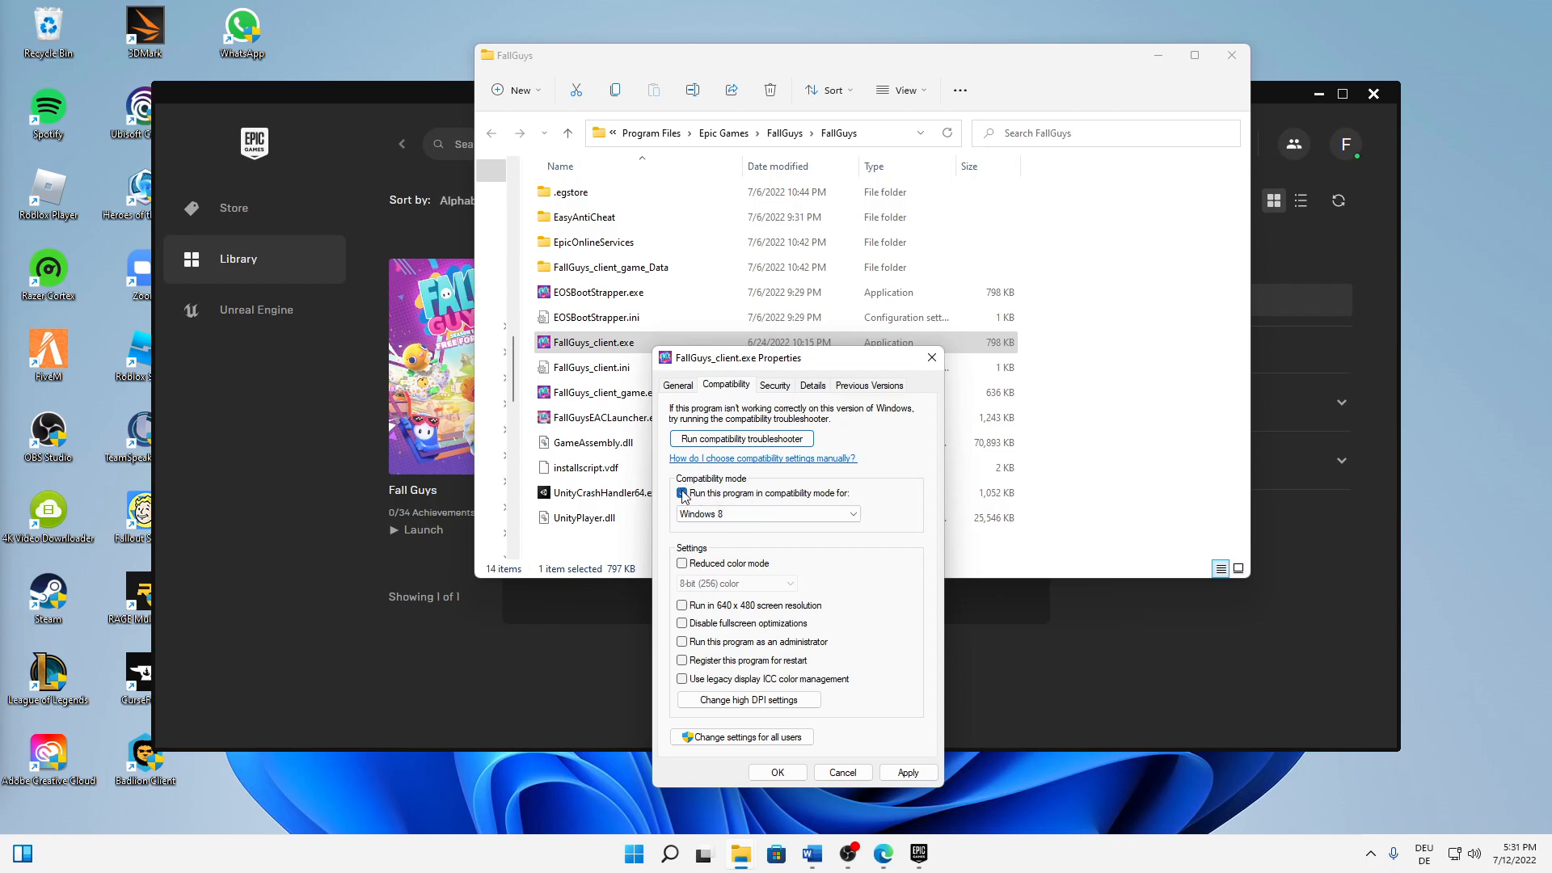
pyautogui.click(682, 493)
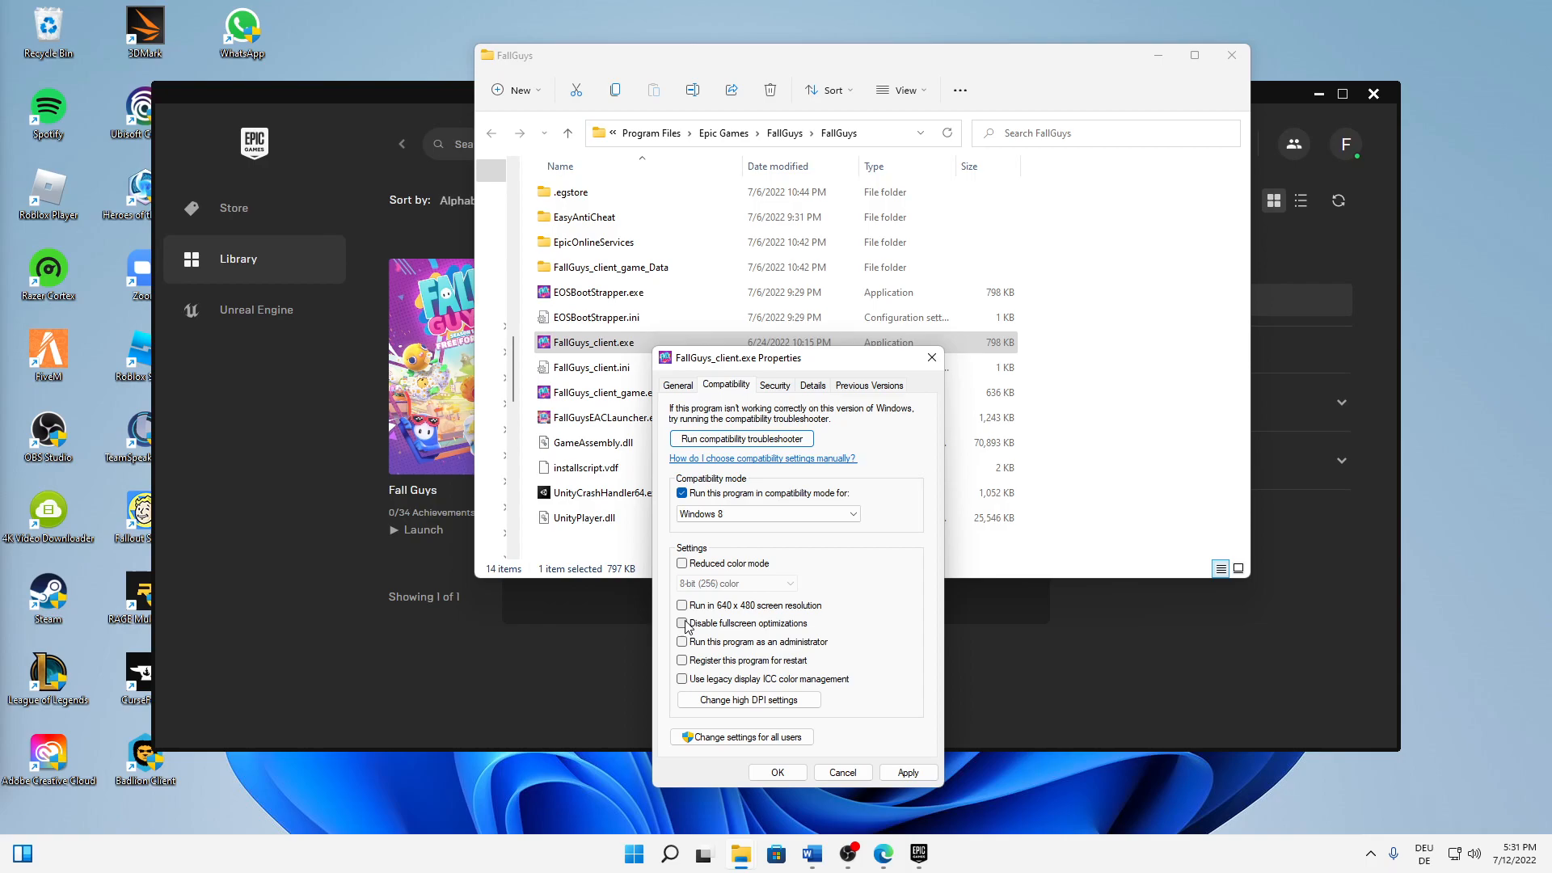
pyautogui.click(682, 622)
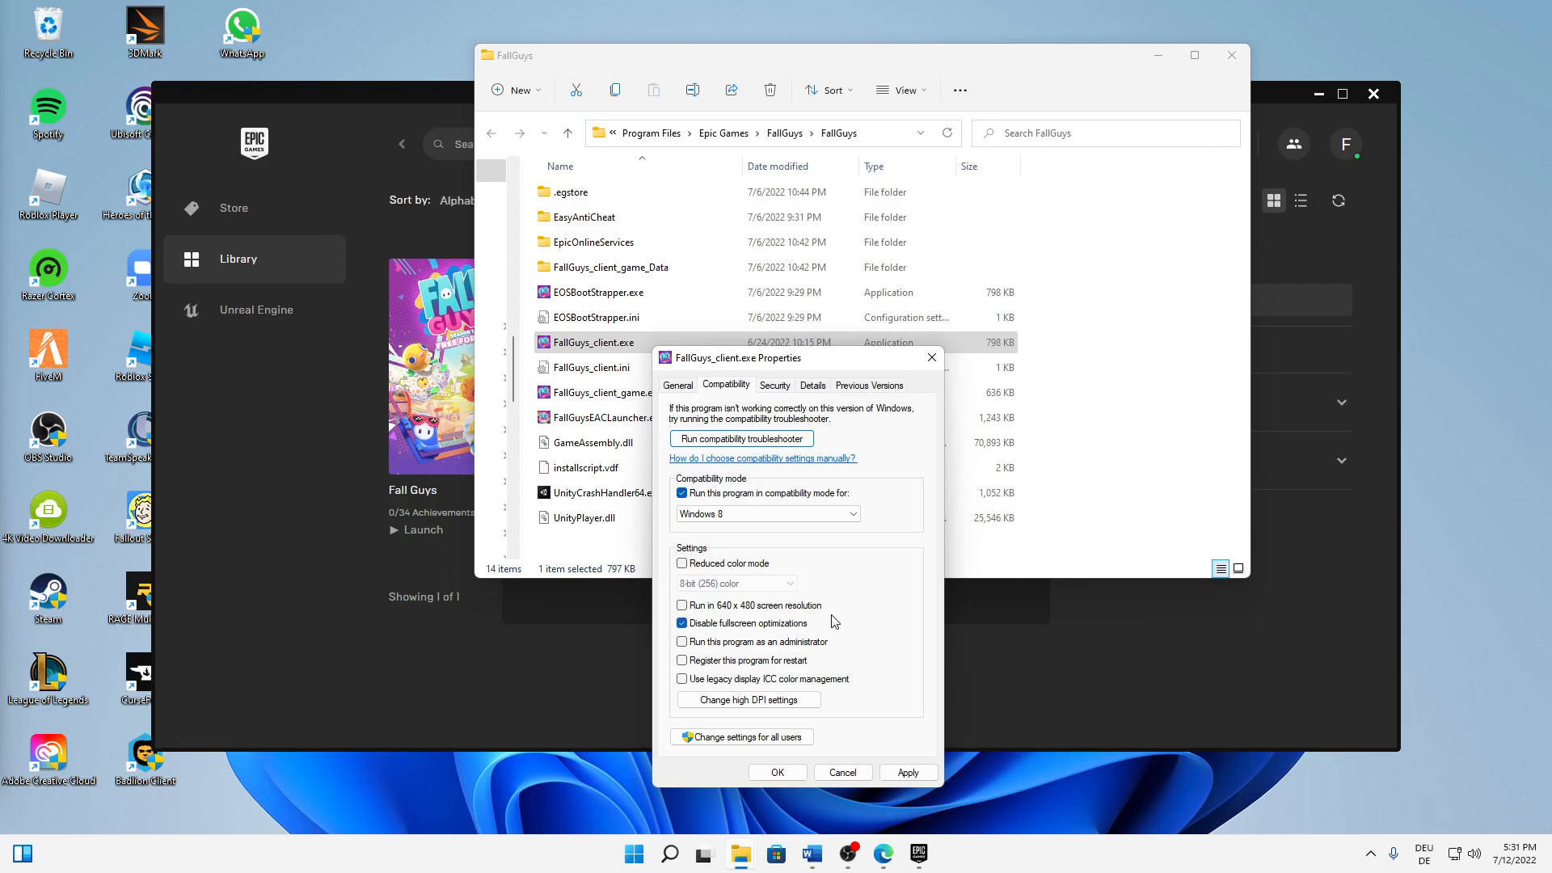
pyautogui.moveTo(716, 651)
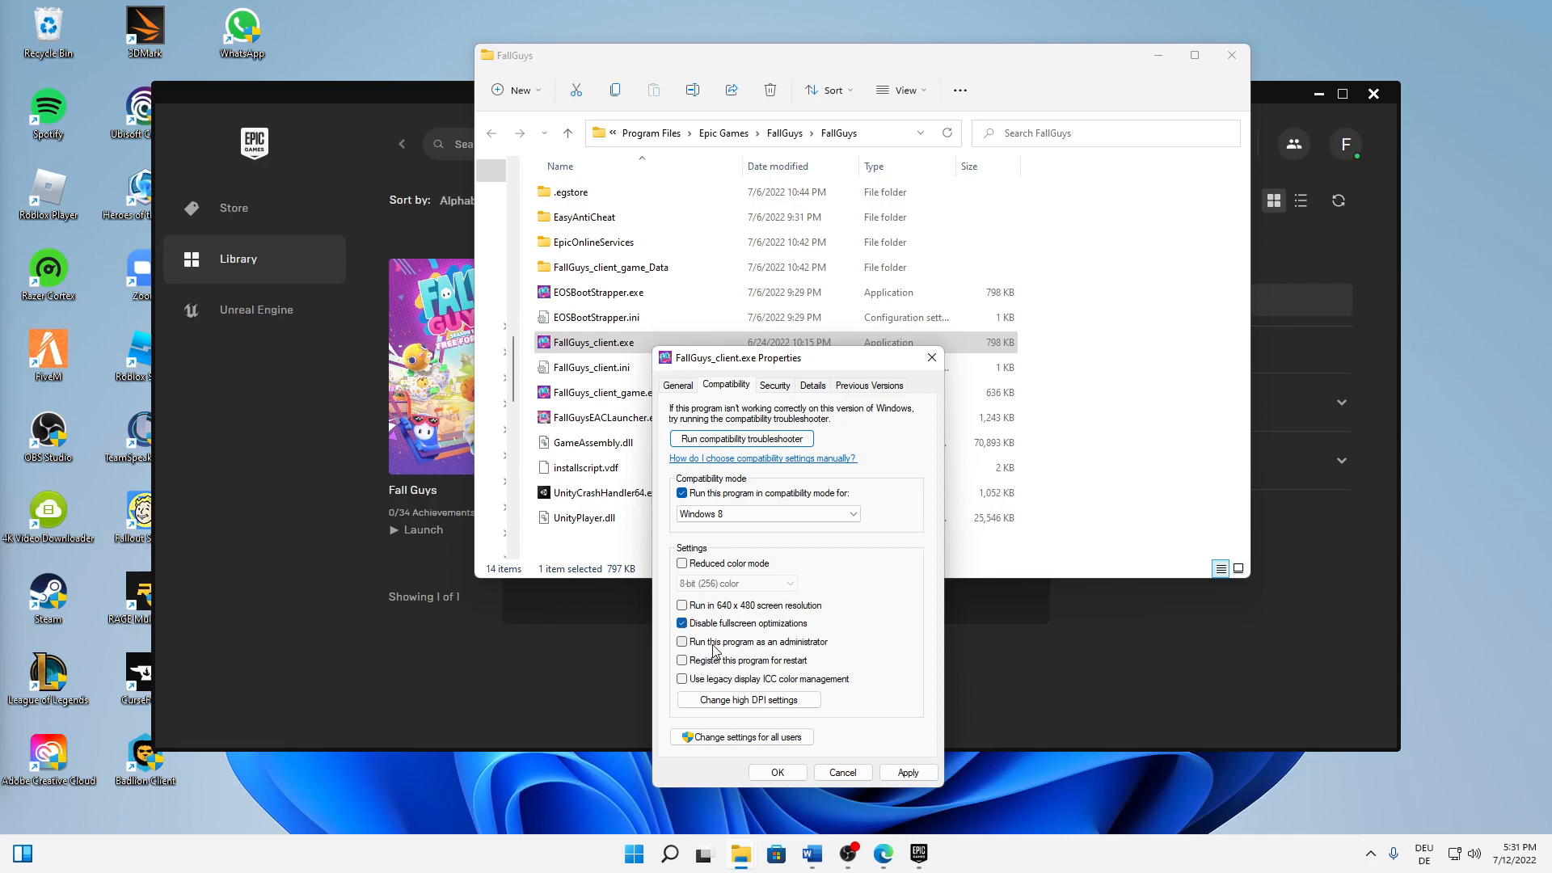
pyautogui.click(683, 642)
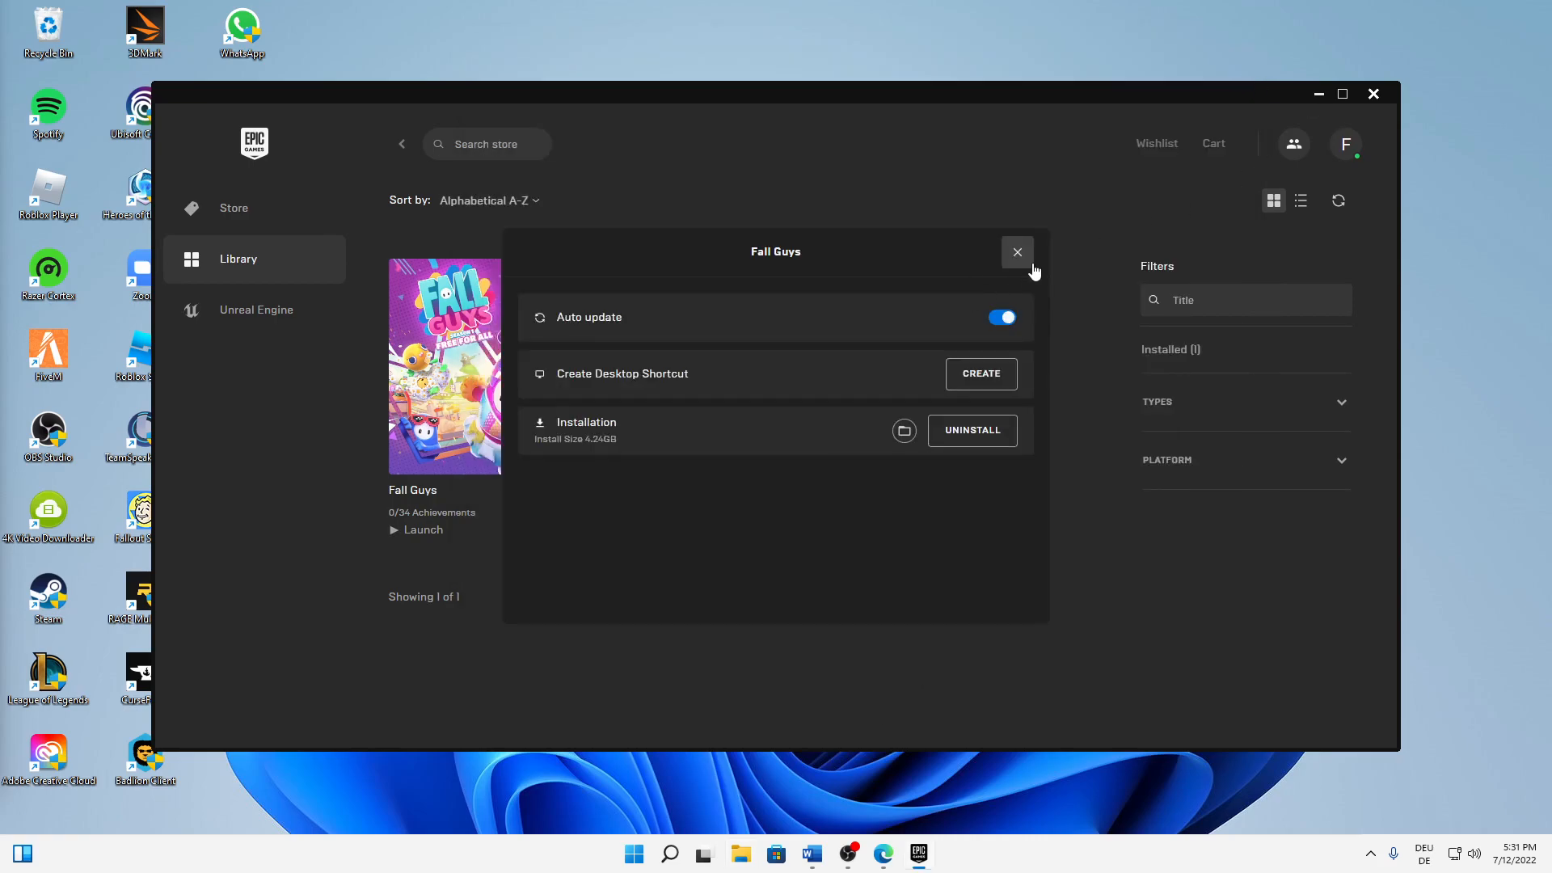
# Step: Close the Fall Guys Manage panel and drag the Roblox Player shortcut to the desktop centre
pyautogui.click(1017, 252)
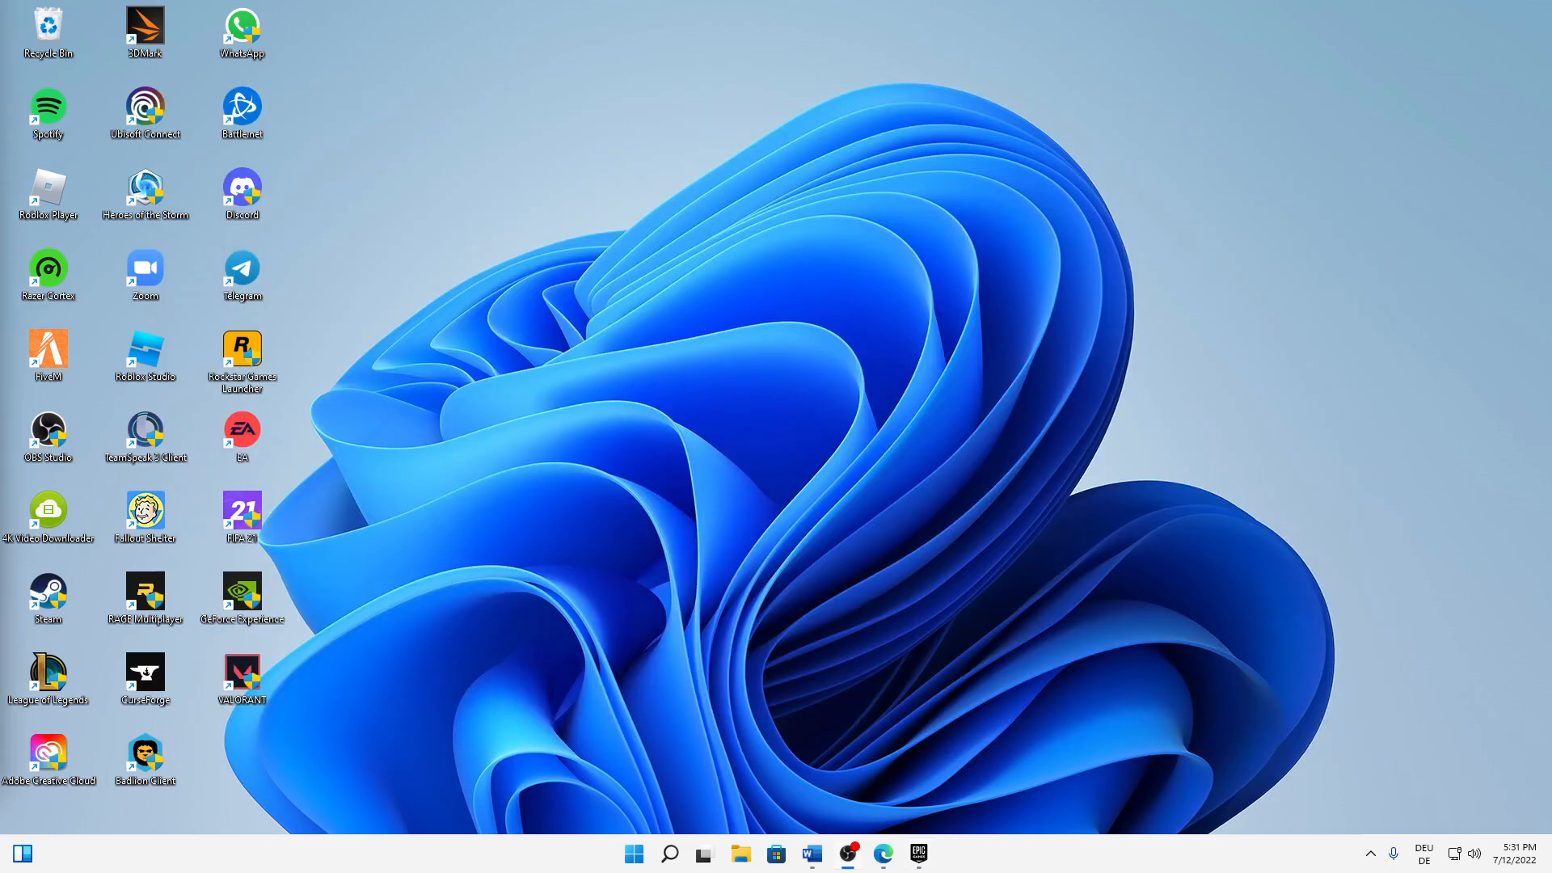
pyautogui.moveTo(849, 830)
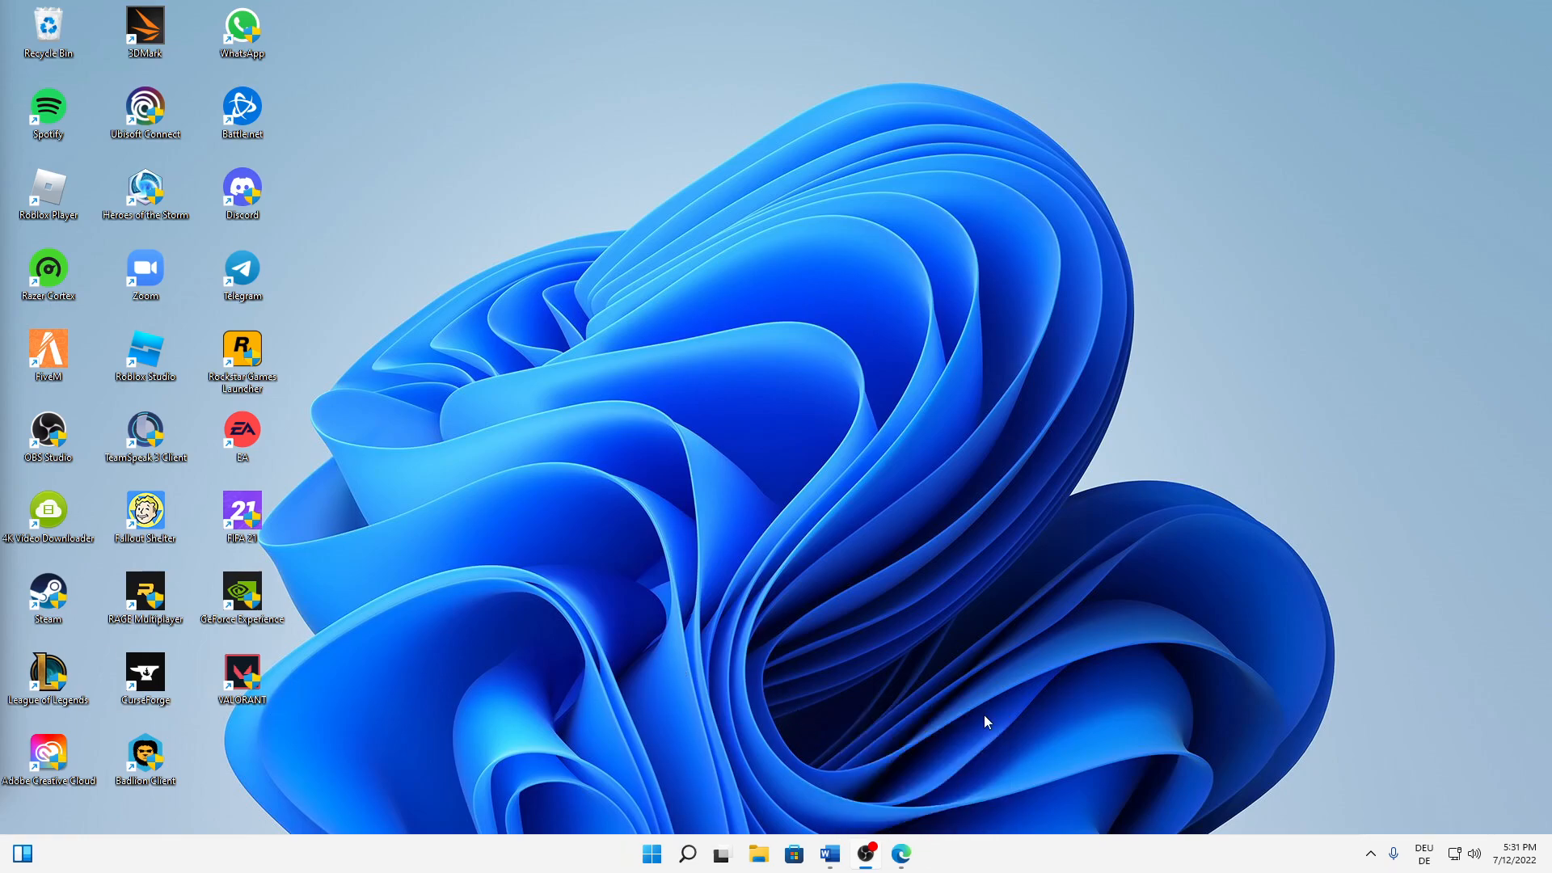
pyautogui.moveTo(47, 193); pyautogui.dragTo(727, 356)
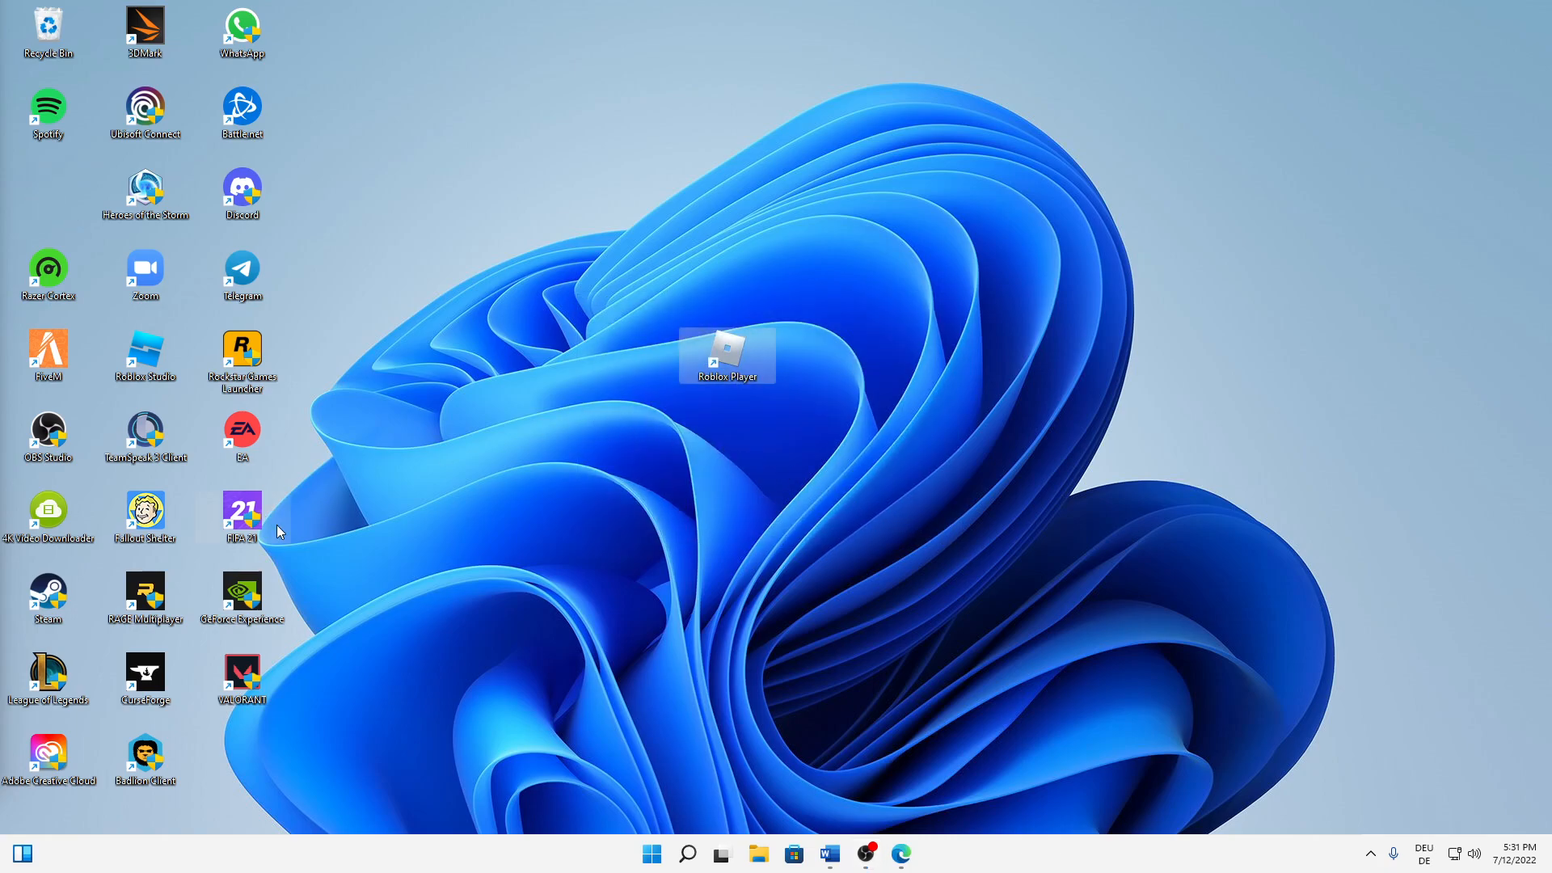
pyautogui.moveTo(279, 530)
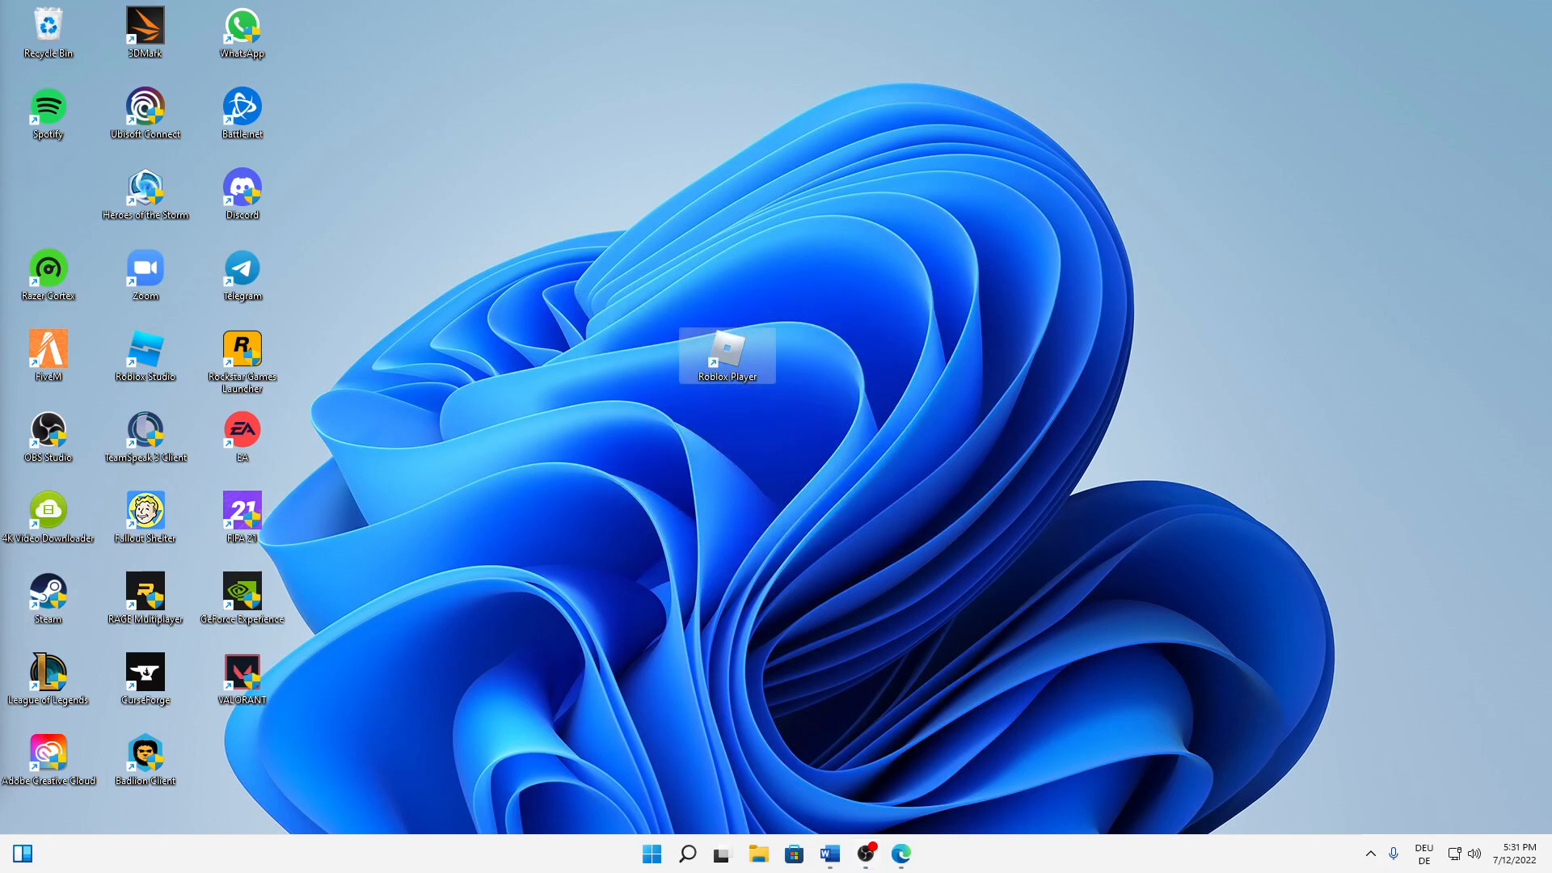